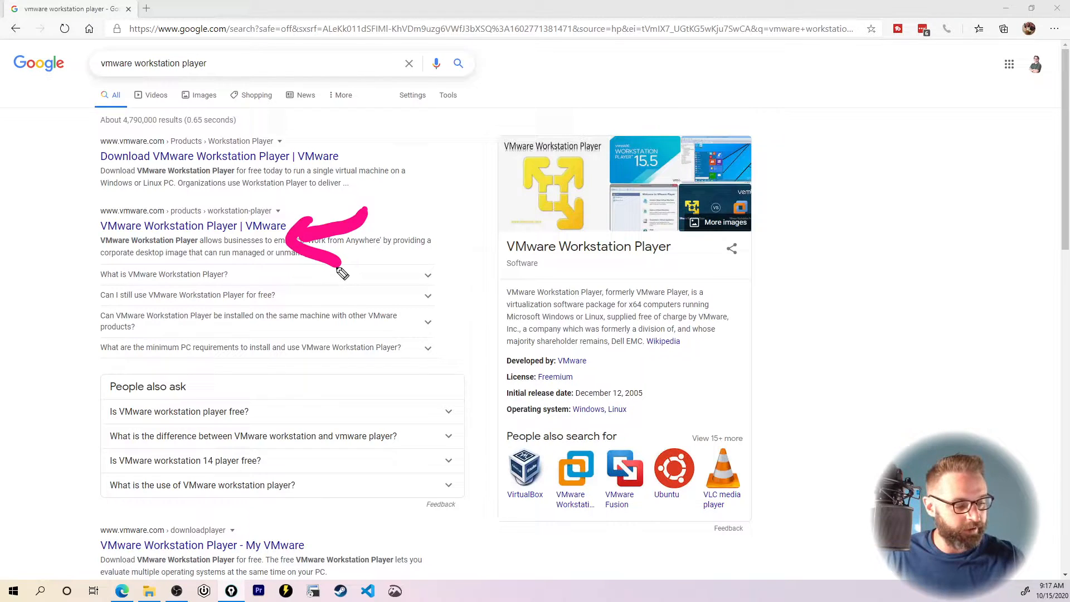
# Open the 'VMware Workstation Player | VMware' result, browse Compare, then return to Overview
pyautogui.click(193, 225)
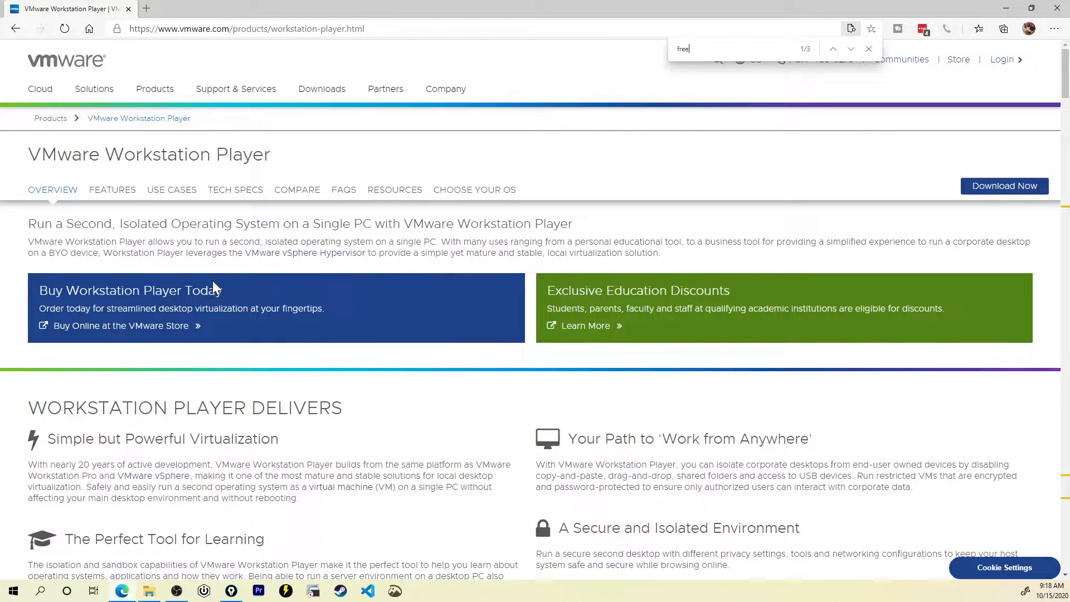
pyautogui.scroll(-3)
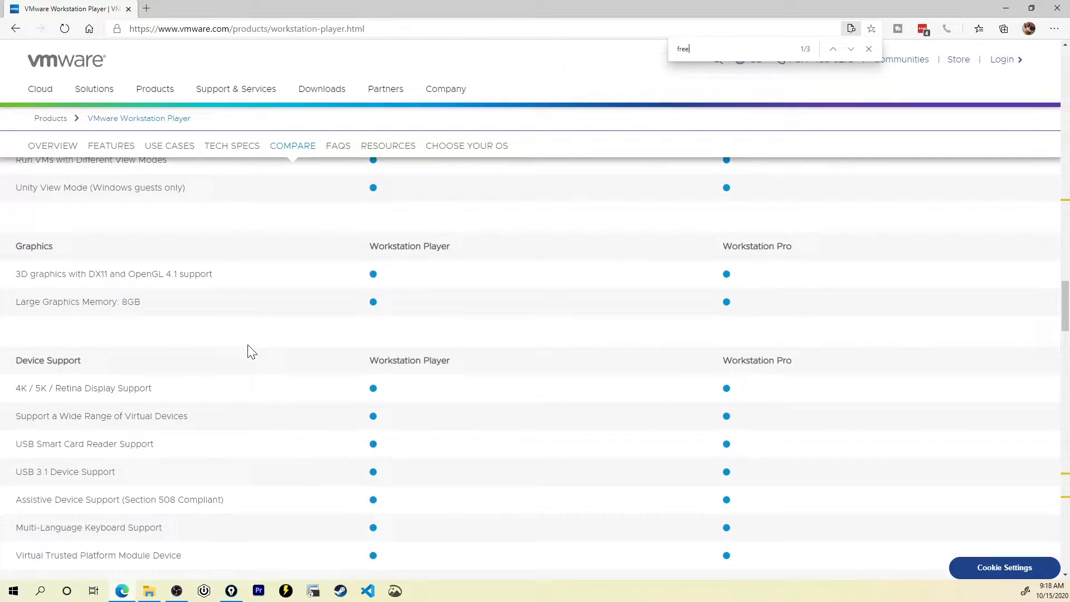
pyautogui.scroll(-3)
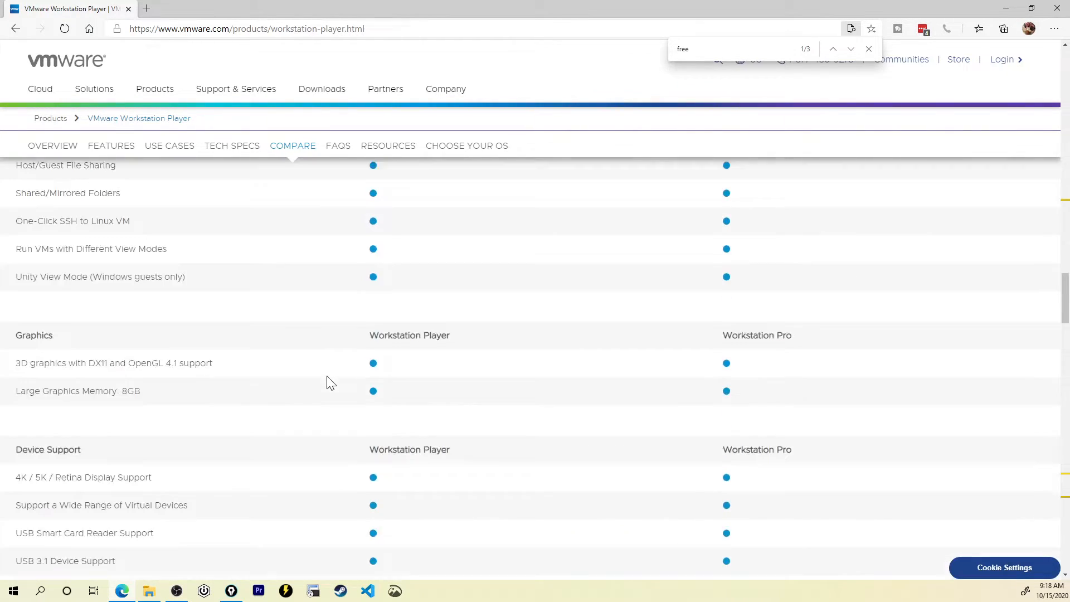
pyautogui.click(52, 145)
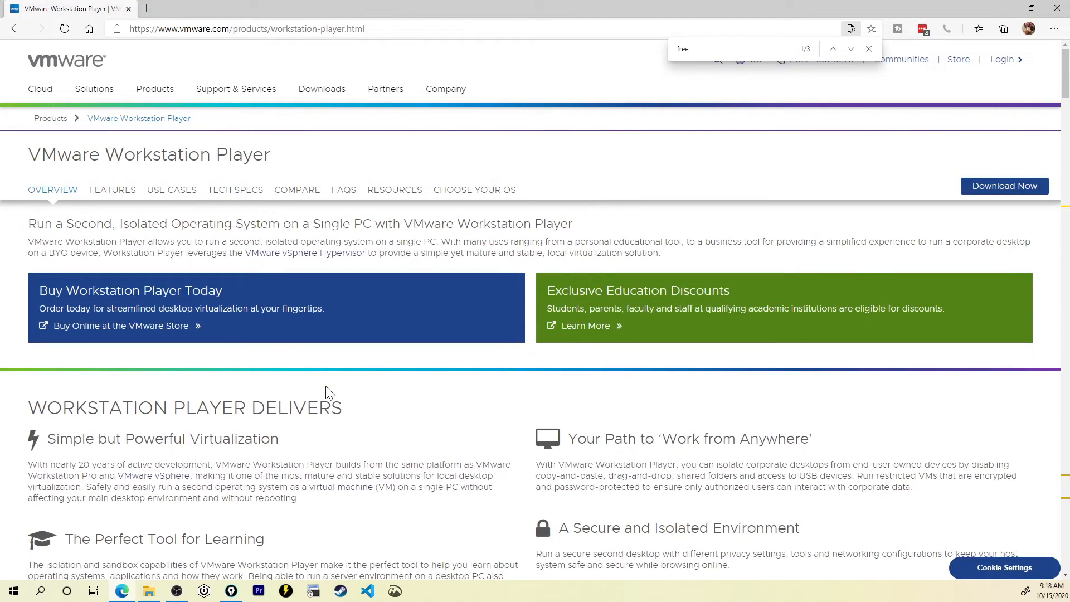
pyautogui.moveTo(1004, 186)
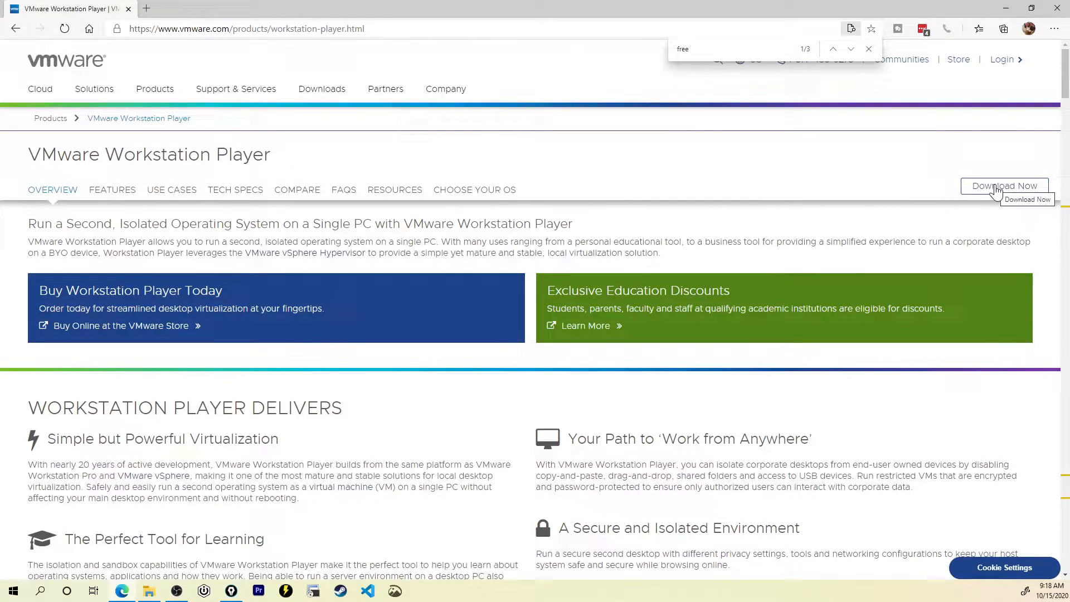
# Go to the 16.0.0 Player downloads and download the Windows 64-bit installer
pyautogui.click(1004, 186)
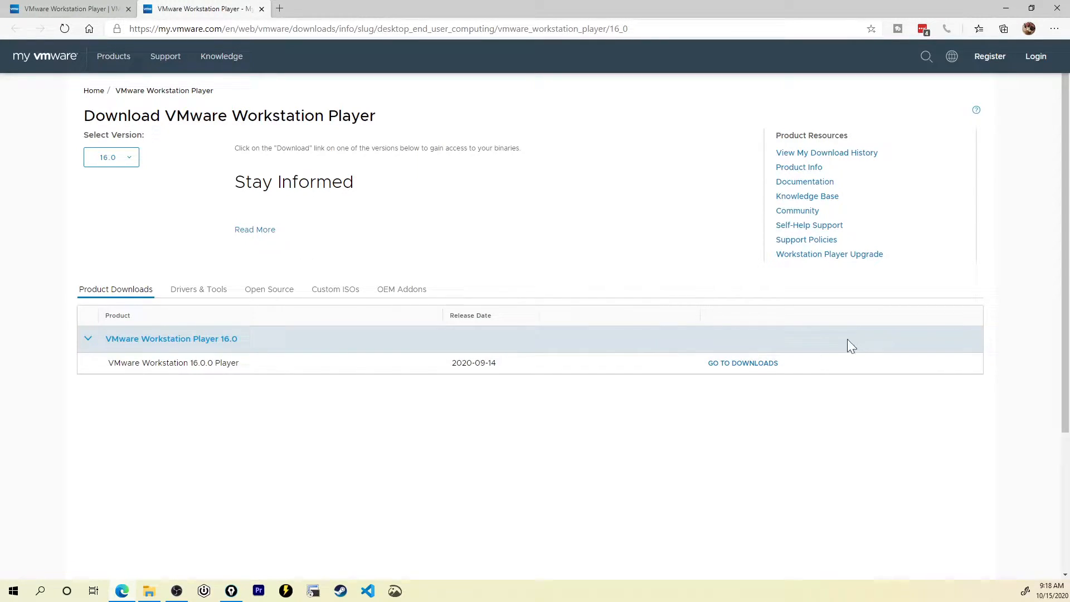
pyautogui.click(742, 363)
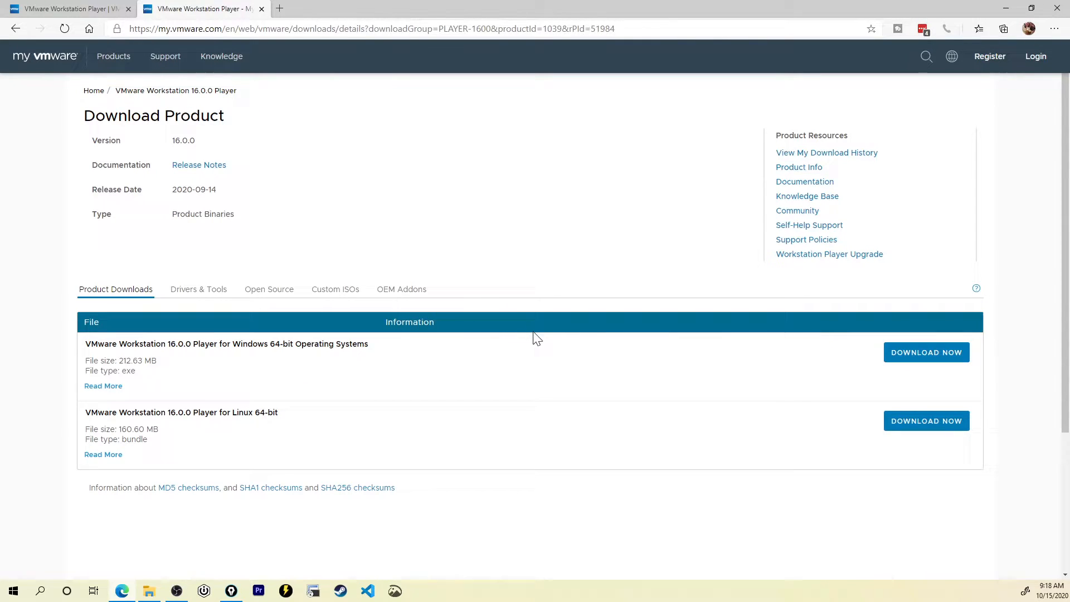
pyautogui.moveTo(203, 343); pyautogui.dragTo(331, 343)
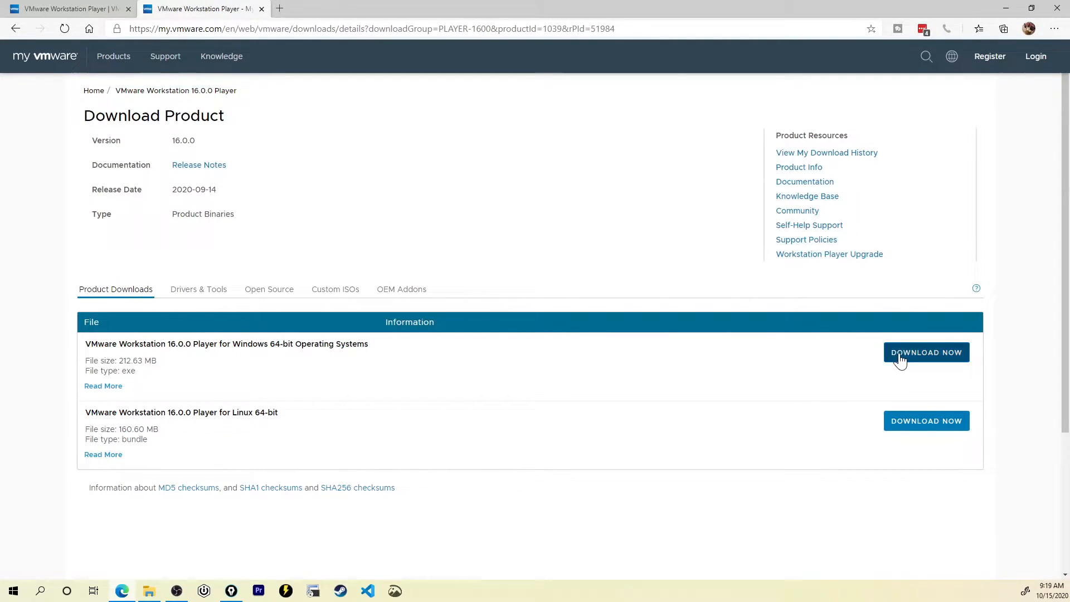
pyautogui.click(926, 352)
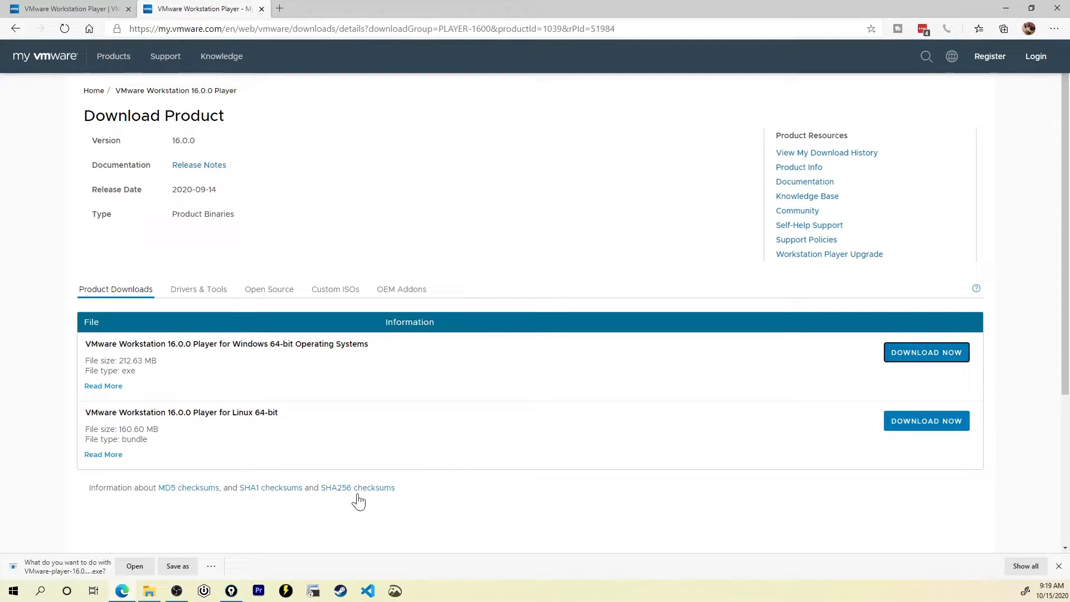
# Run the downloaded installer and accept the restart for Microsoft VC Redistributable
pyautogui.click(134, 566)
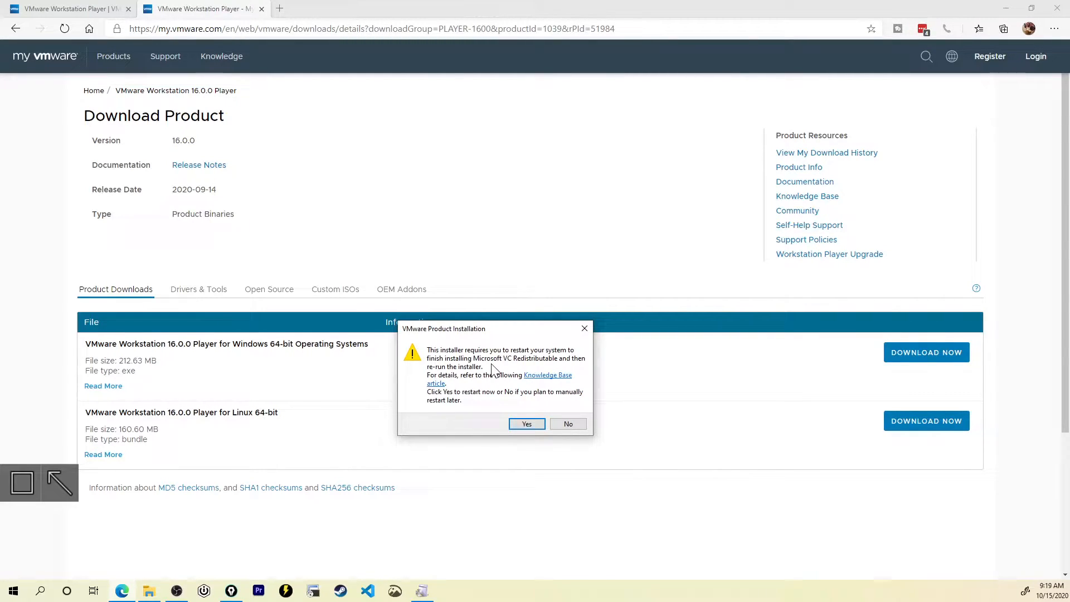
pyautogui.moveTo(481, 380)
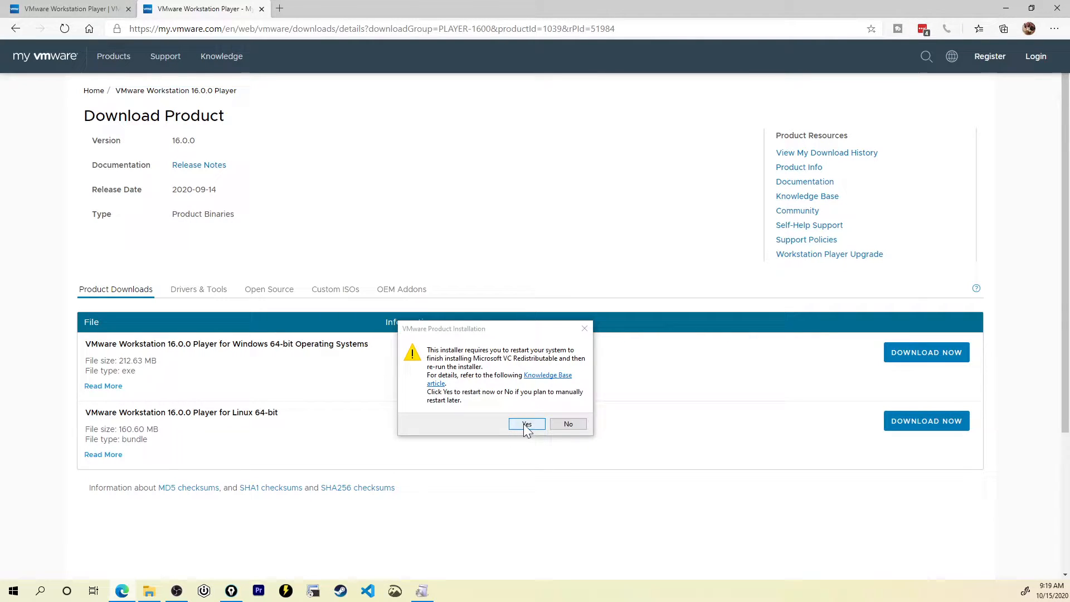
pyautogui.click(526, 423)
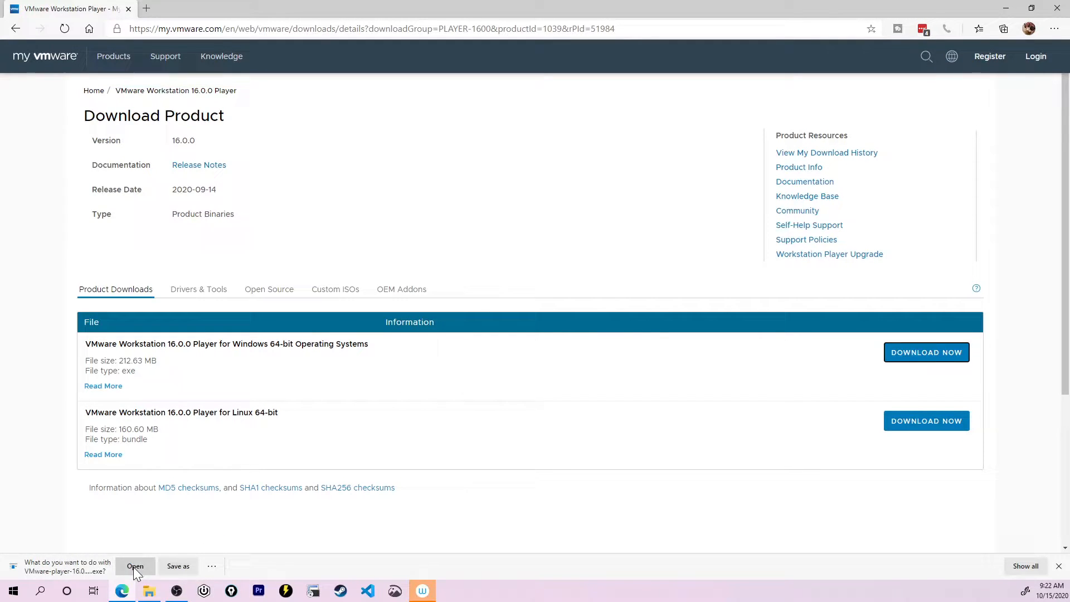
# Relaunch the installer, pass the welcome page and accept the license agreement
pyautogui.click(134, 566)
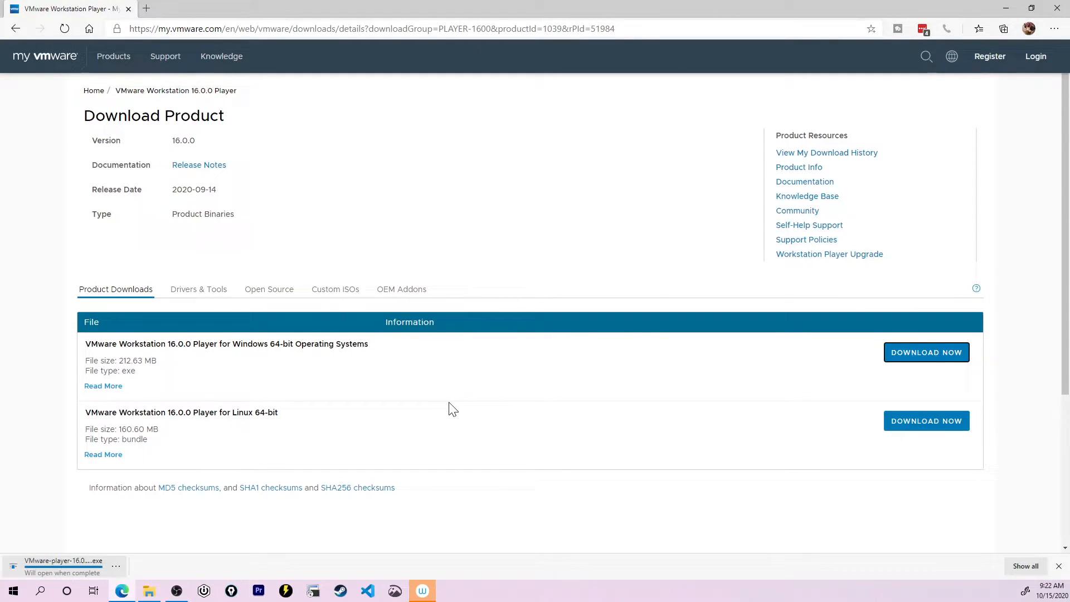
pyautogui.click(63, 564)
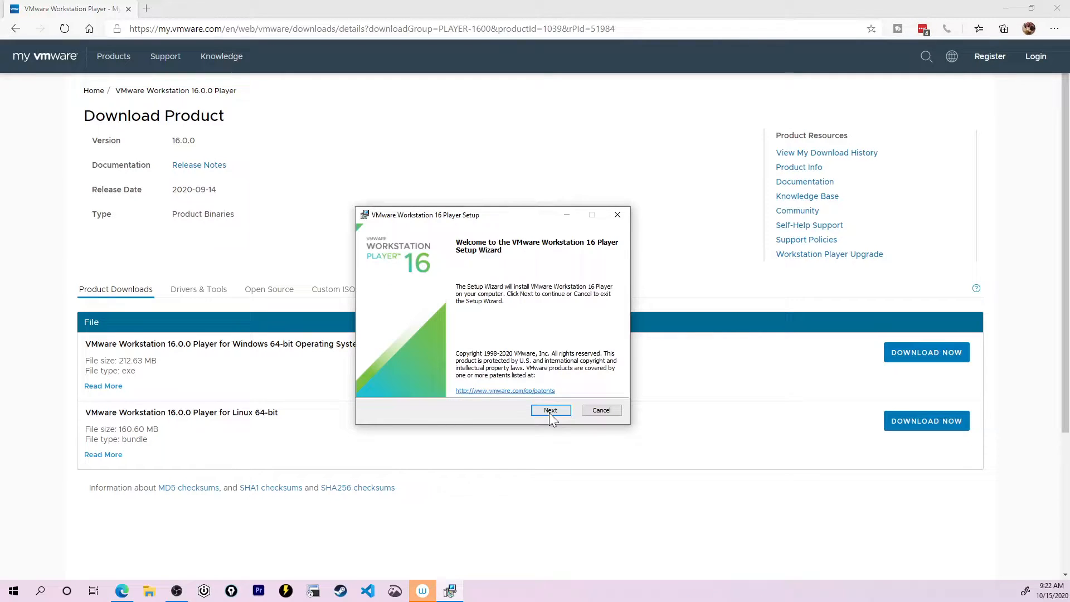
pyautogui.click(551, 410)
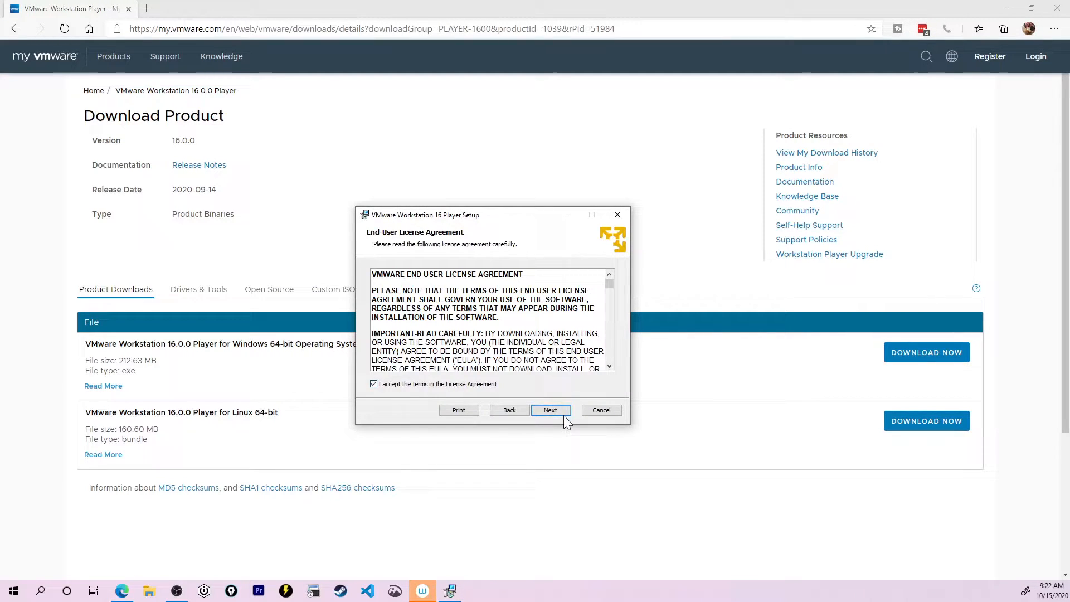
pyautogui.click(551, 411)
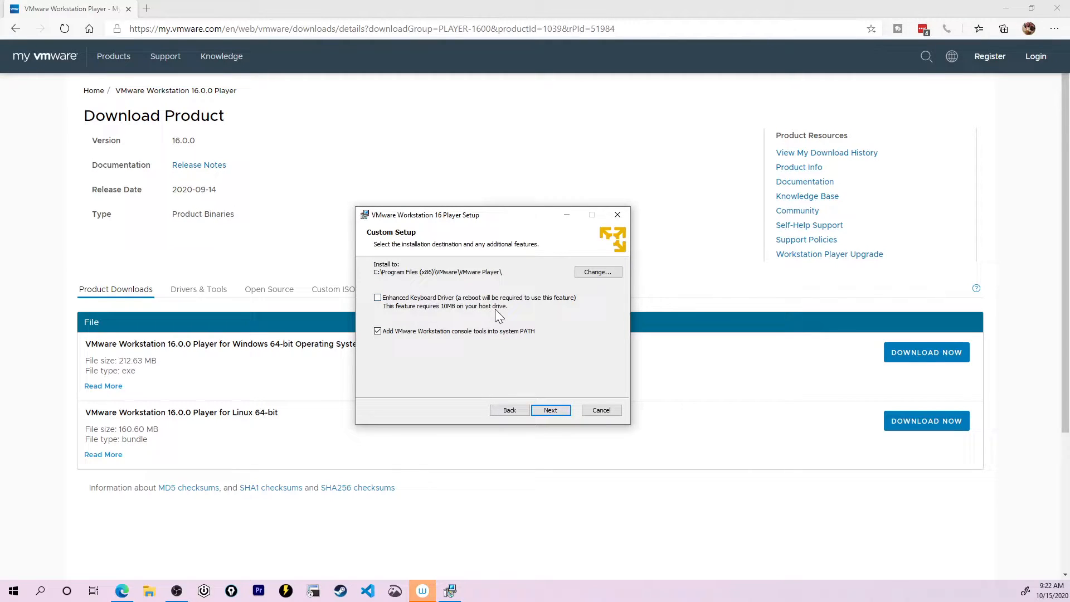
pyautogui.moveTo(425, 341)
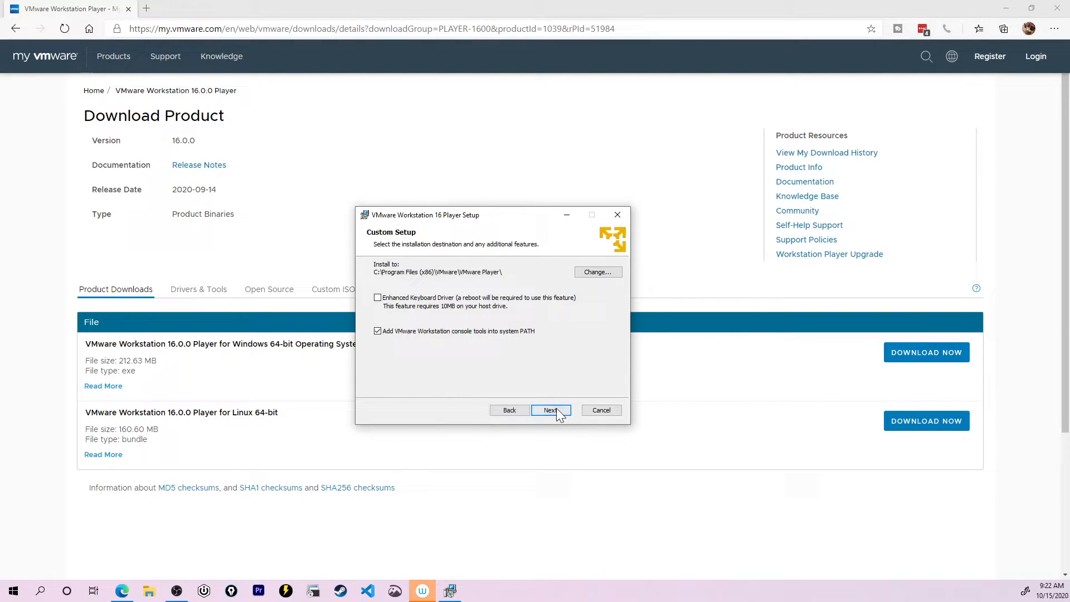
# Keep the default install location, skip CEIP and the desktop shortcut, reach ready-to-install
pyautogui.click(550, 410)
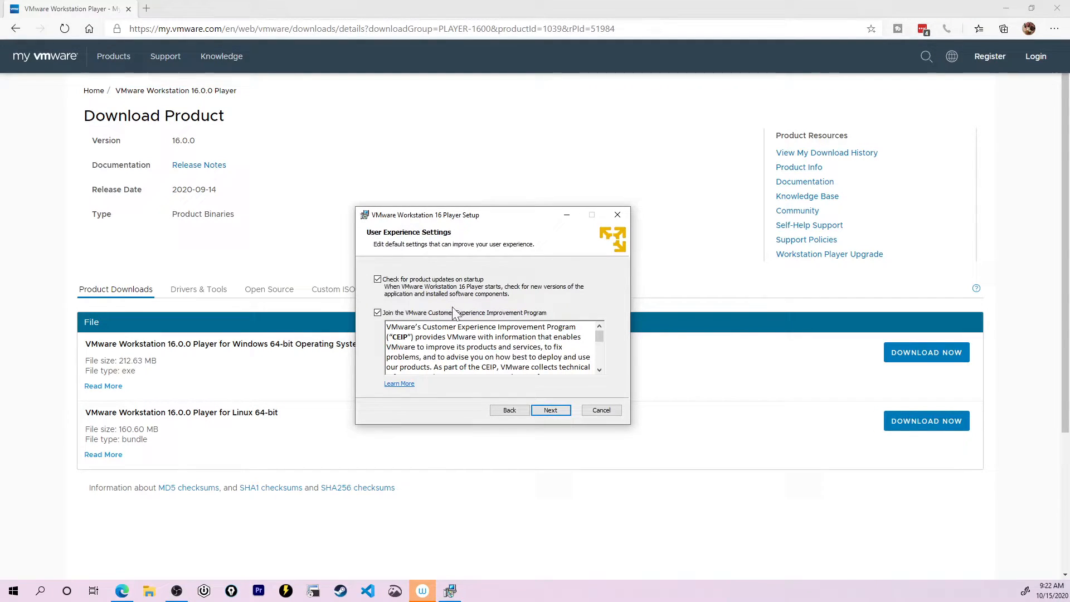
pyautogui.click(377, 312)
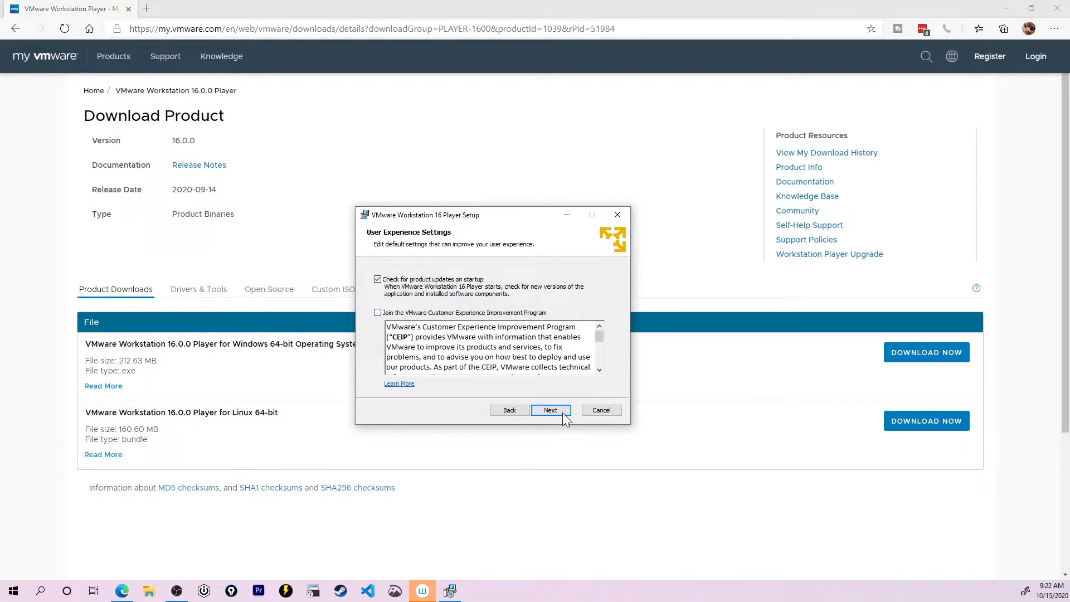
pyautogui.click(551, 410)
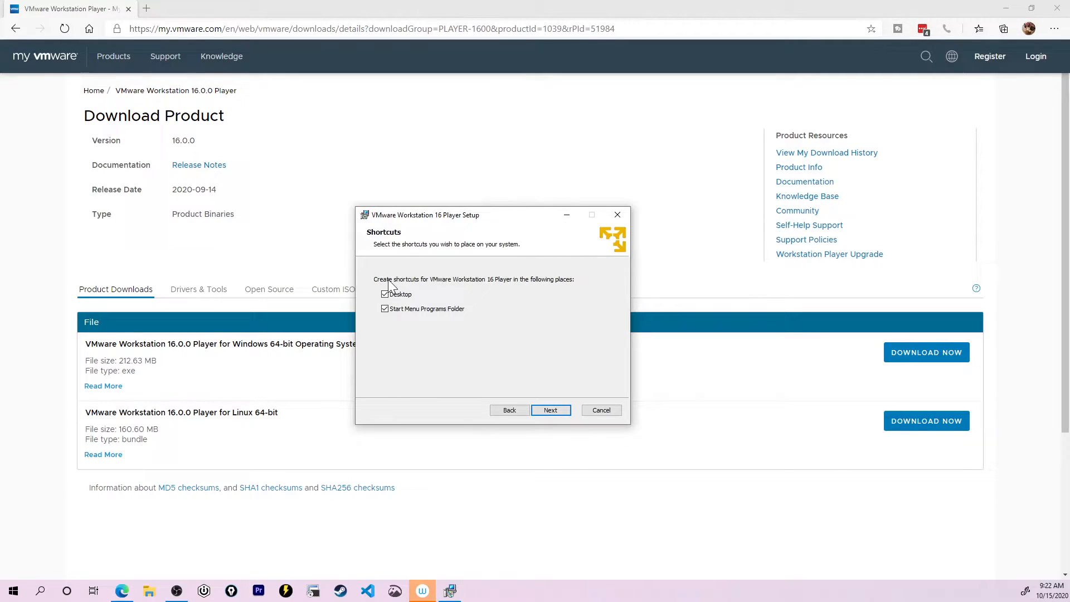
pyautogui.click(385, 294)
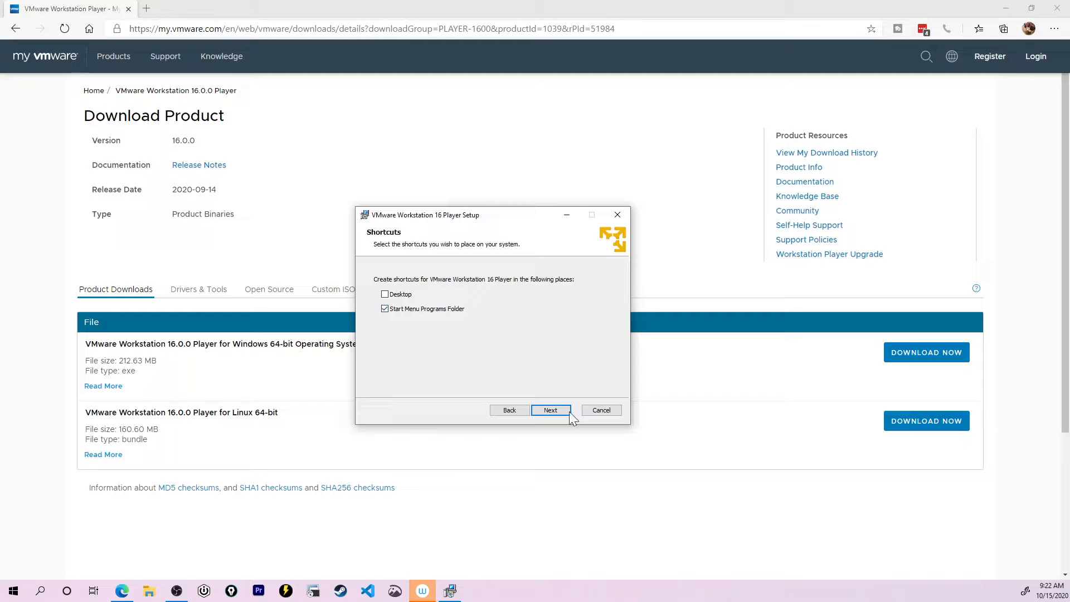
pyautogui.click(550, 410)
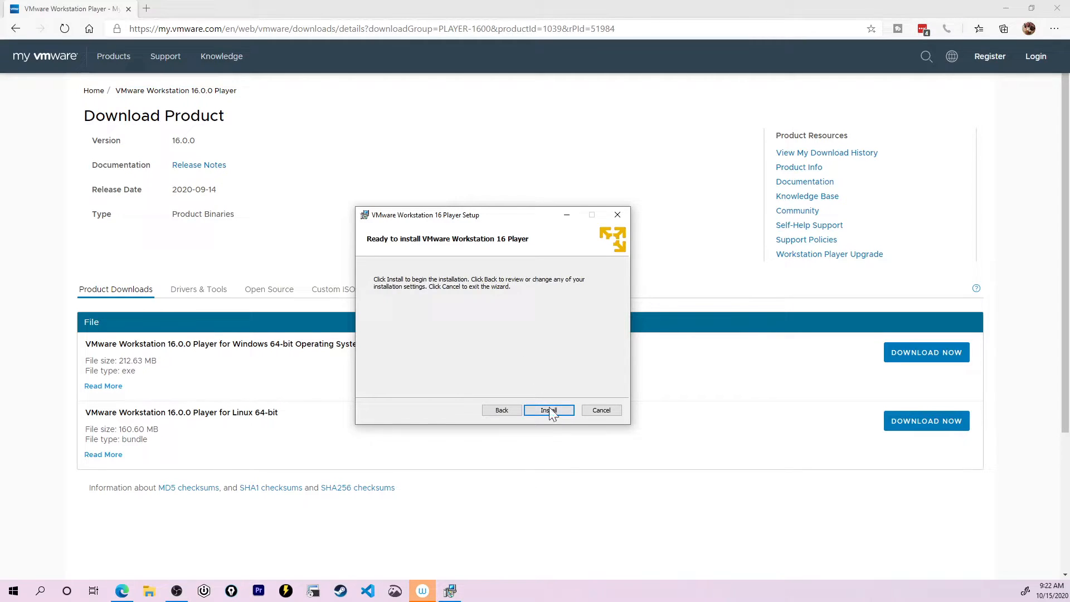
# Install VMware Workstation 16 Player, then click Finish once setup completes
pyautogui.click(549, 410)
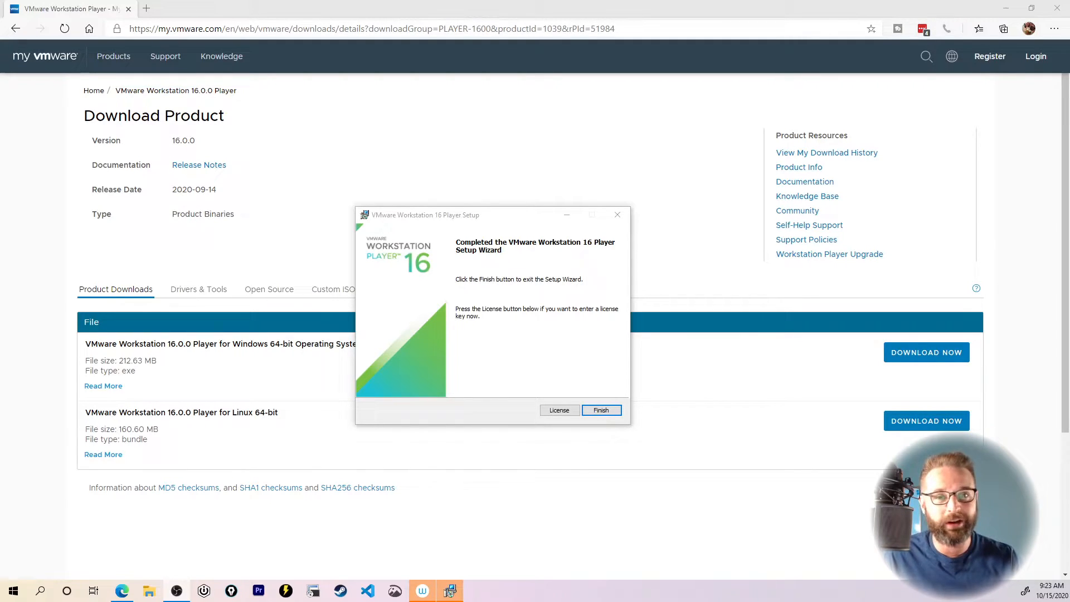
pyautogui.click(600, 410)
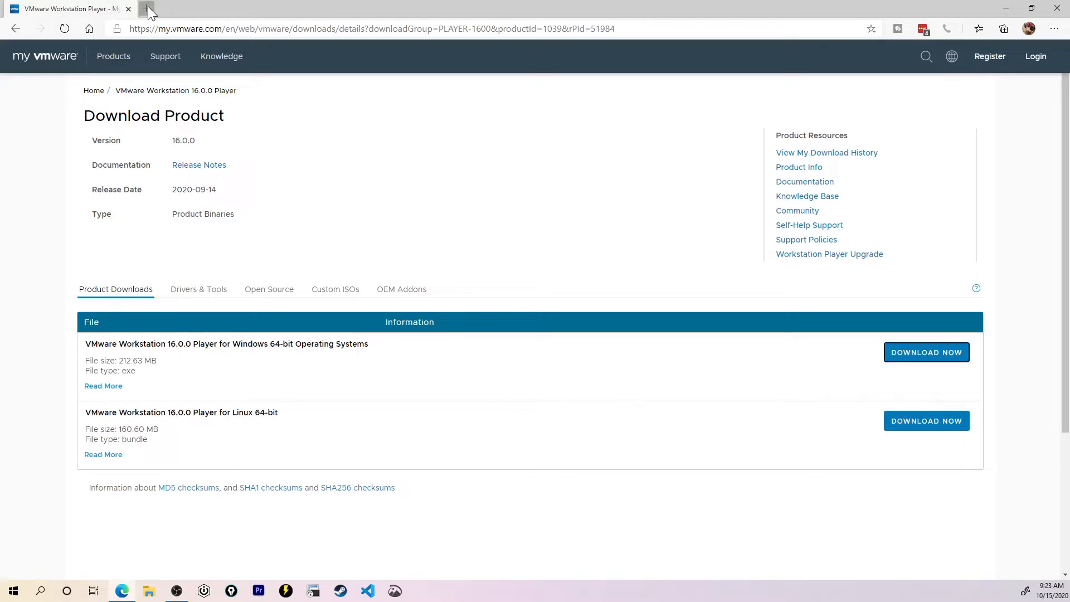
# Search 'eve' and pick the EVE-NG suggestion, then open its Download sitelink
pyautogui.write('eve')
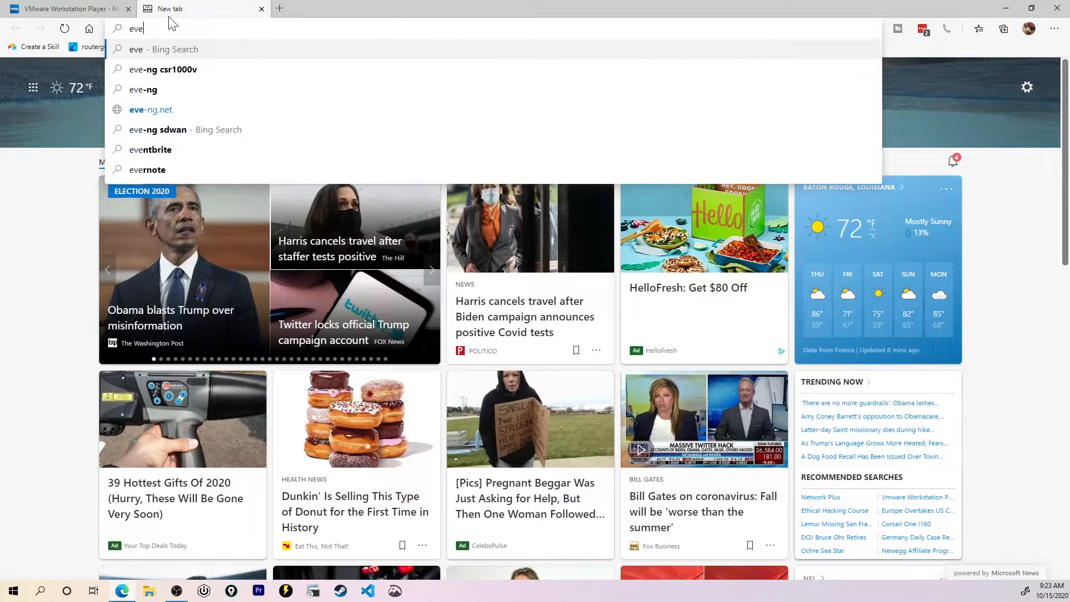
pyautogui.click(163, 69)
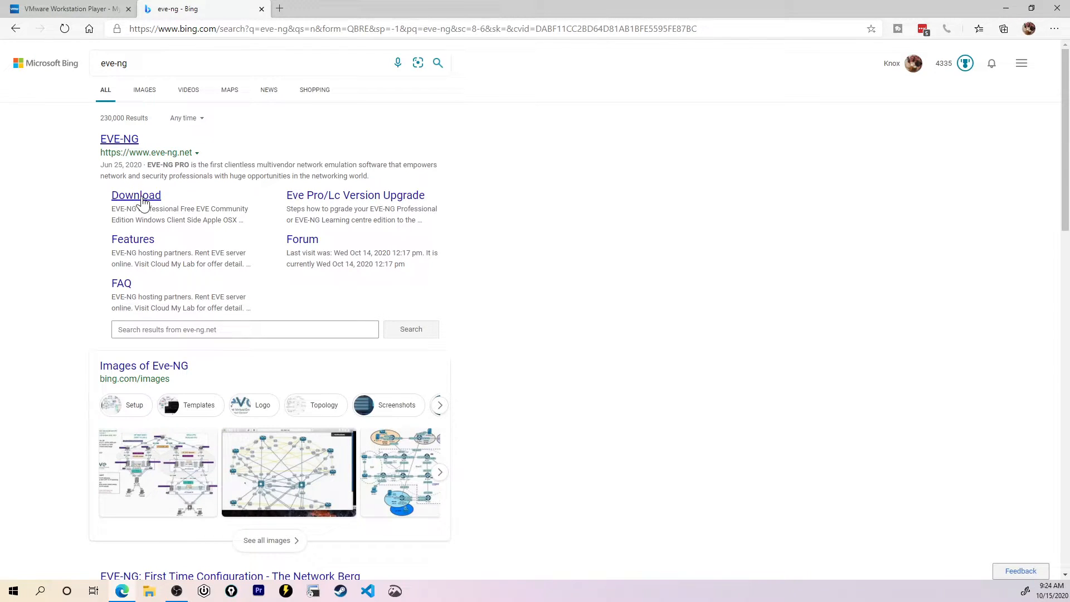
pyautogui.click(137, 195)
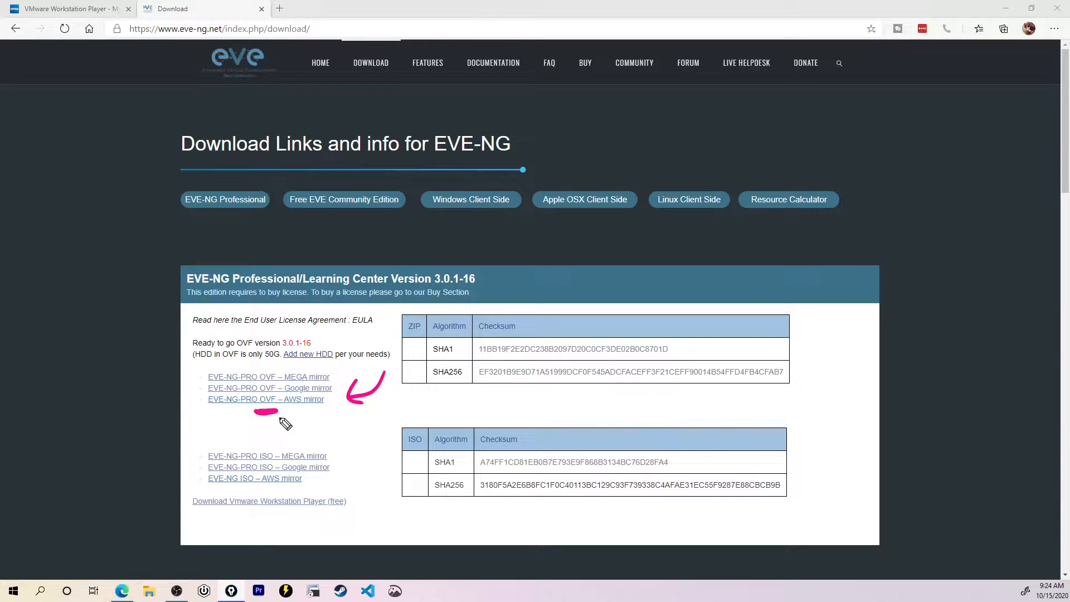
pyautogui.moveTo(379, 444)
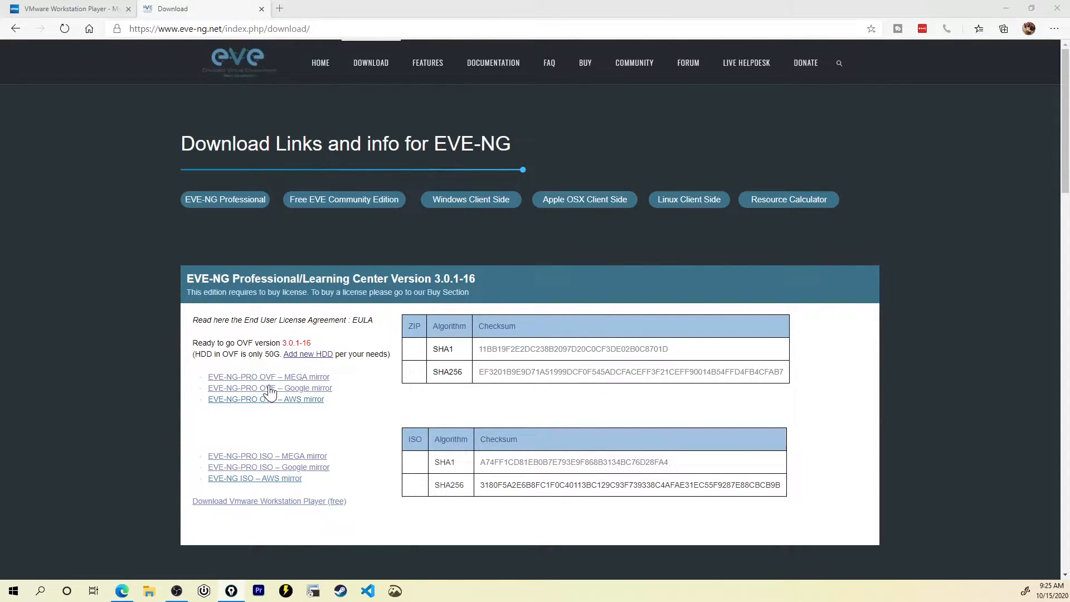
# Get EVE-PRO-BB.zip from the Google mirror despite the scan warning, saving to Downloads
pyautogui.click(270, 388)
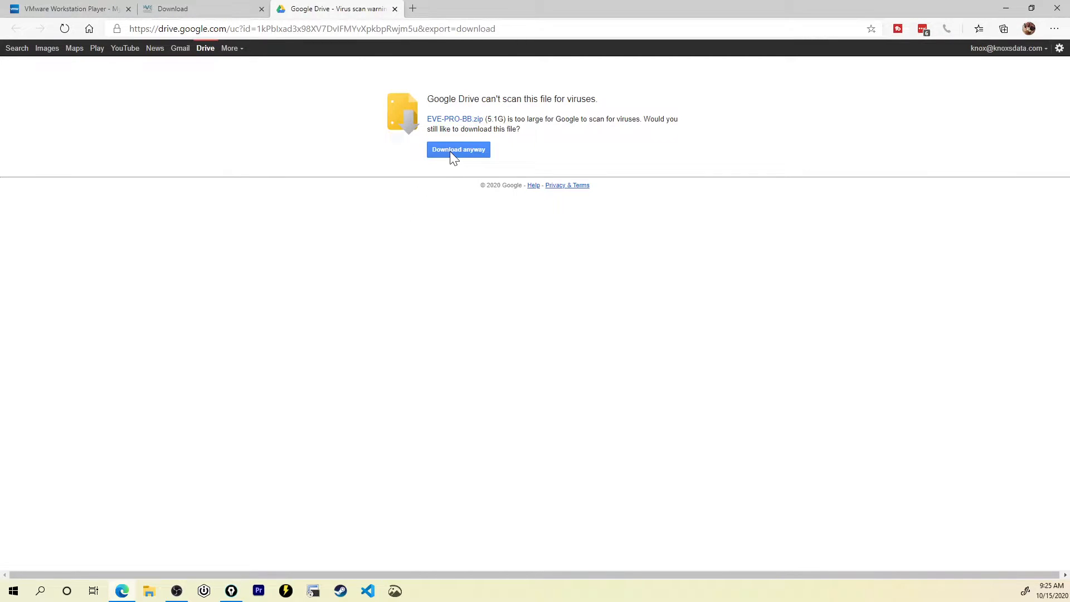
pyautogui.click(459, 149)
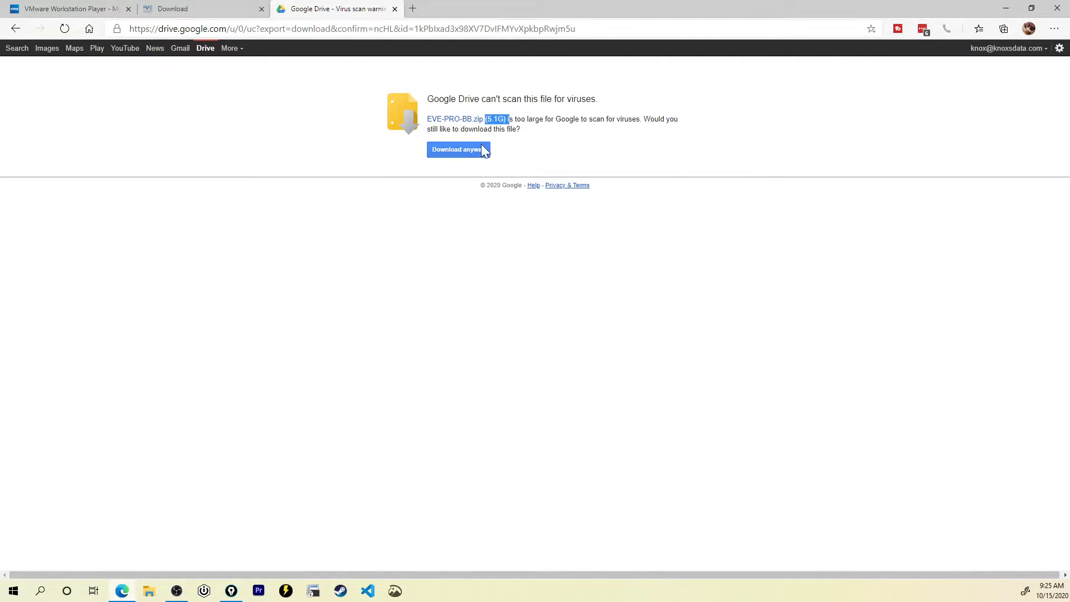
pyautogui.click(456, 149)
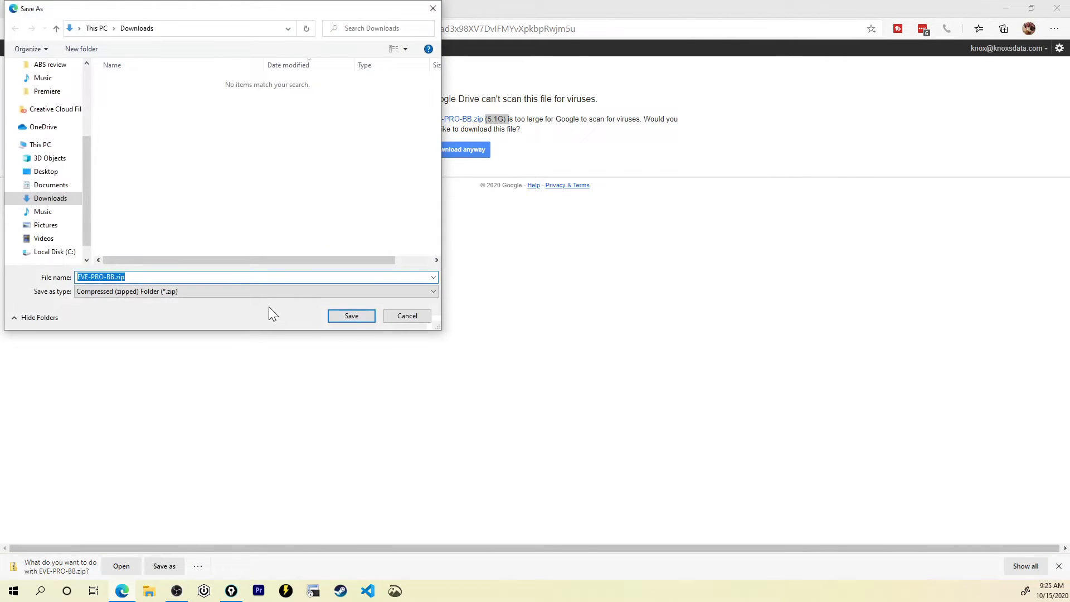
pyautogui.click(351, 316)
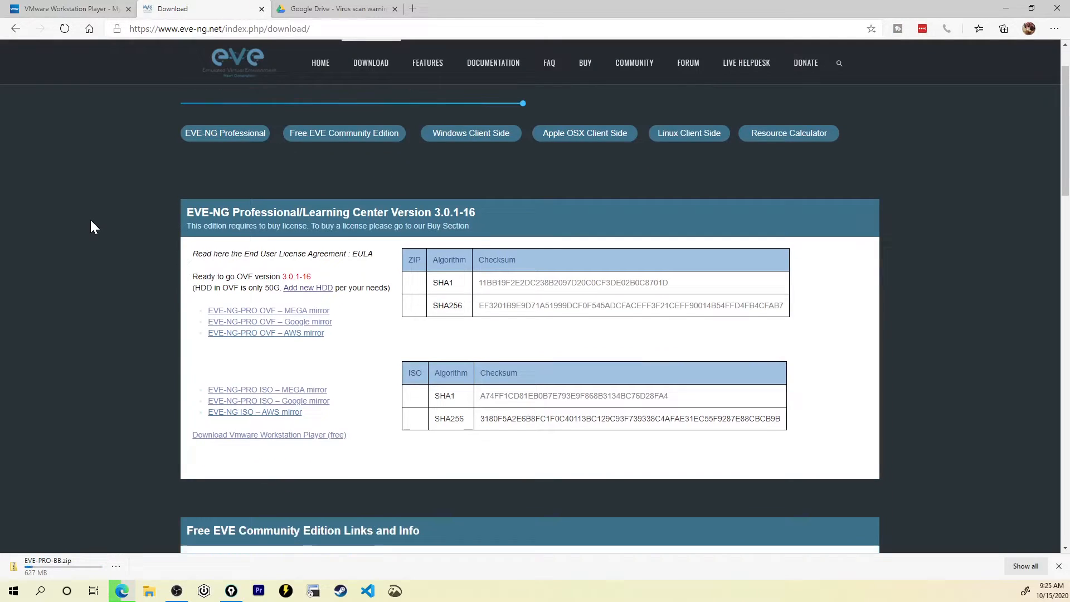
# Scroll to the Community Edition links while EVE-PRO-BB.zip keeps downloading
pyautogui.scroll(-3)
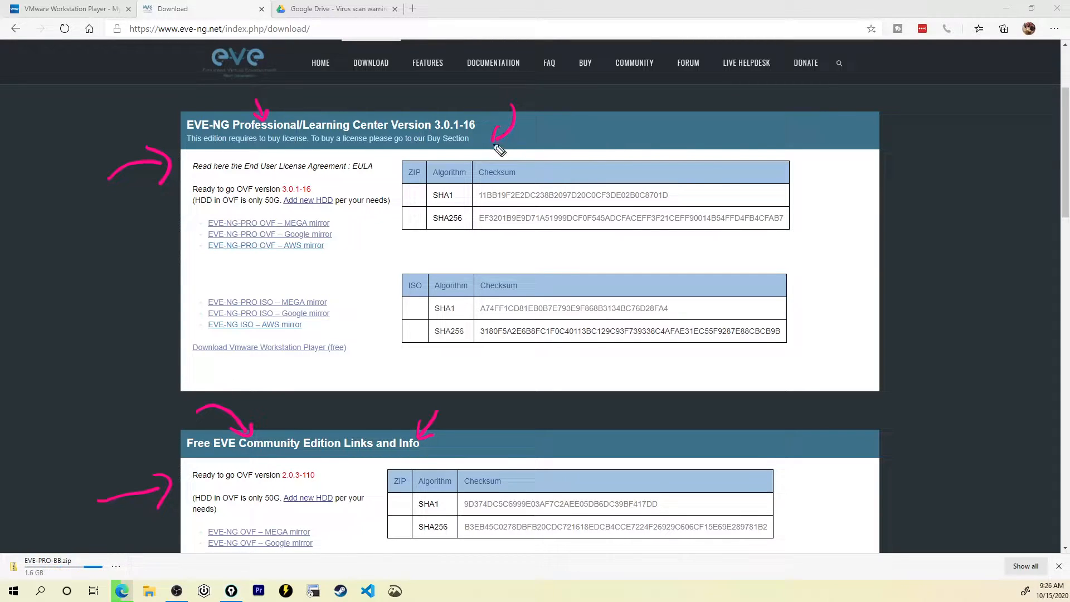
pyautogui.moveTo(593, 140)
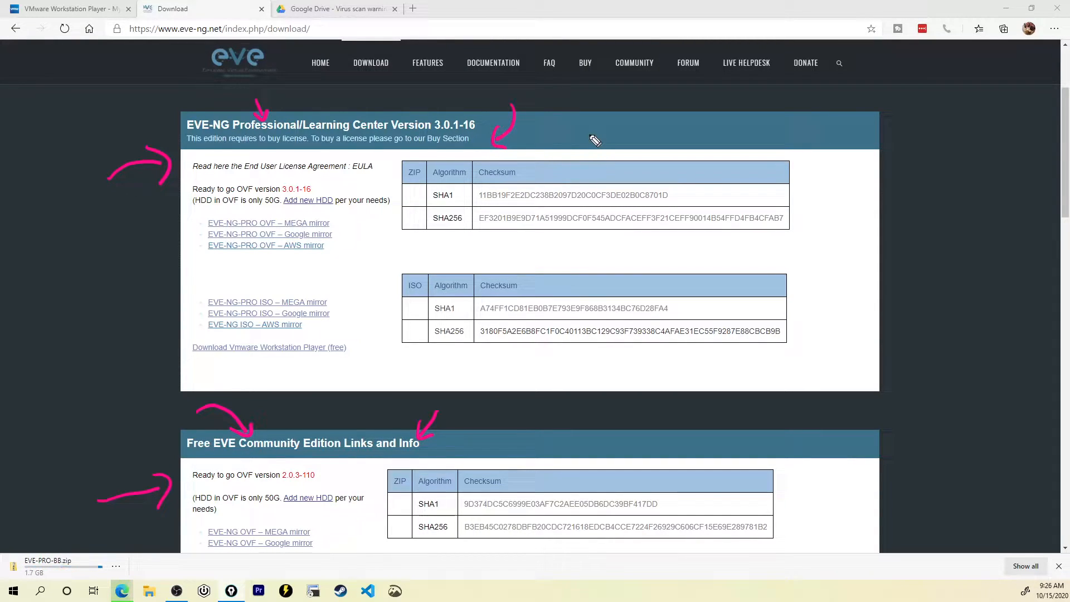
pyautogui.moveTo(536, 124)
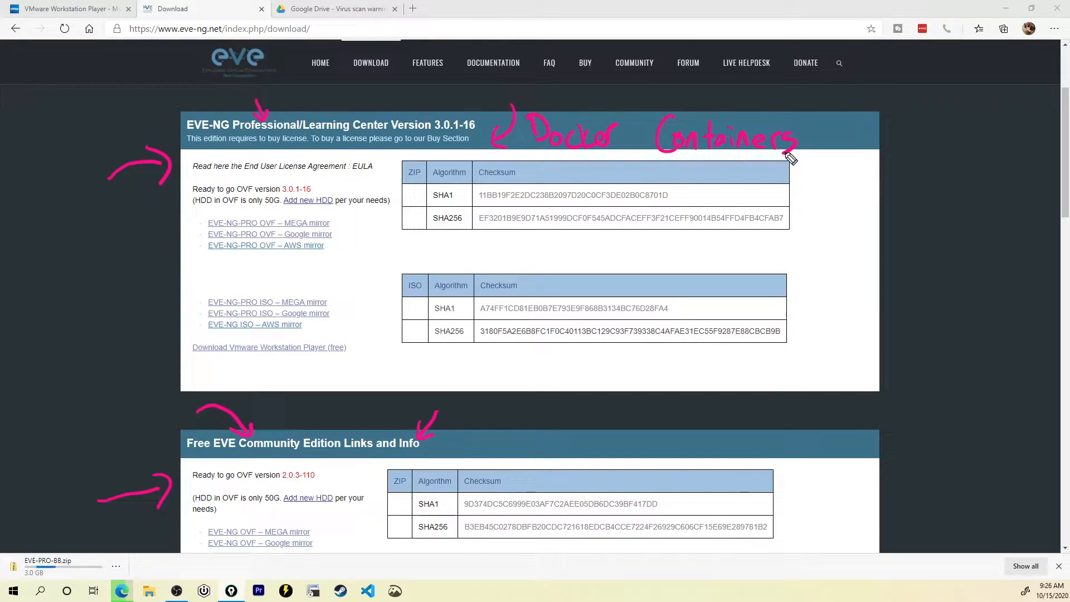
pyautogui.moveTo(803, 238)
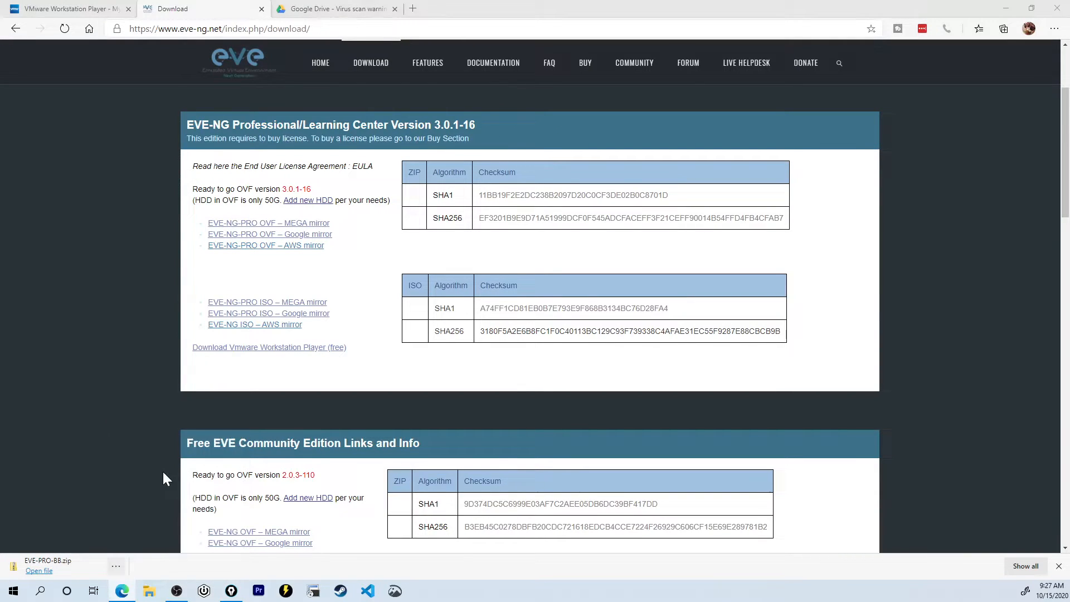
# Show the downloaded zip in its folder and Extract all into a new EVE-PRO-BB folder
pyautogui.rightClick(380, 232)
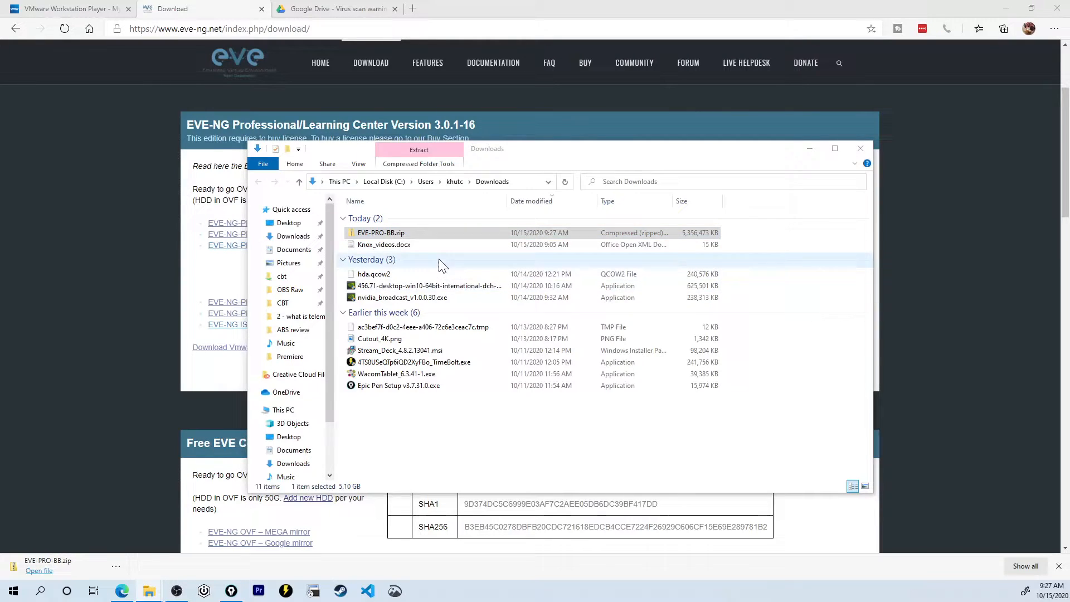
pyautogui.click(419, 149)
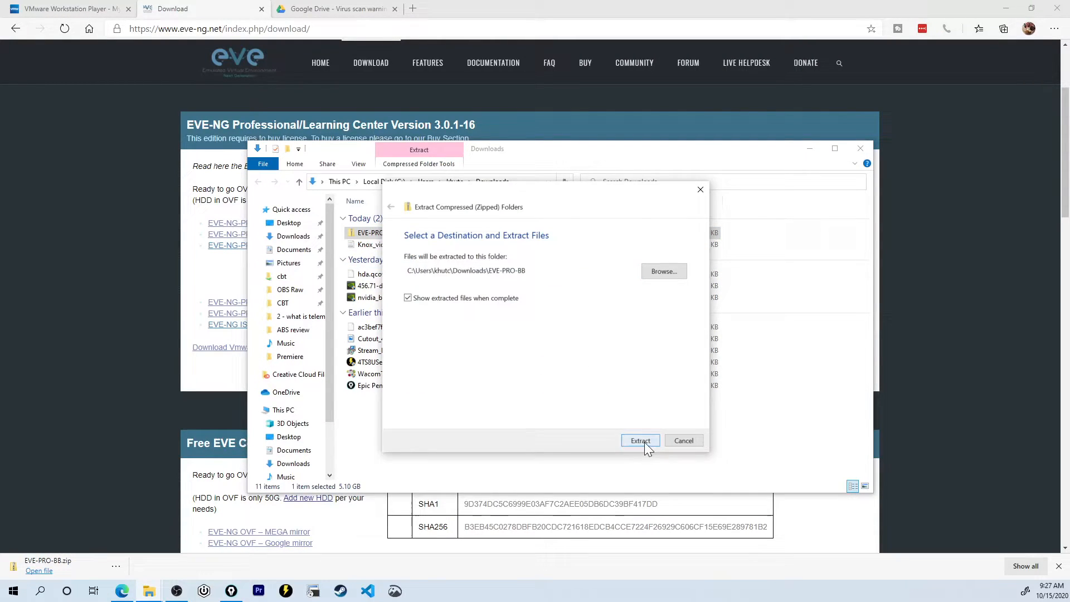
pyautogui.click(640, 441)
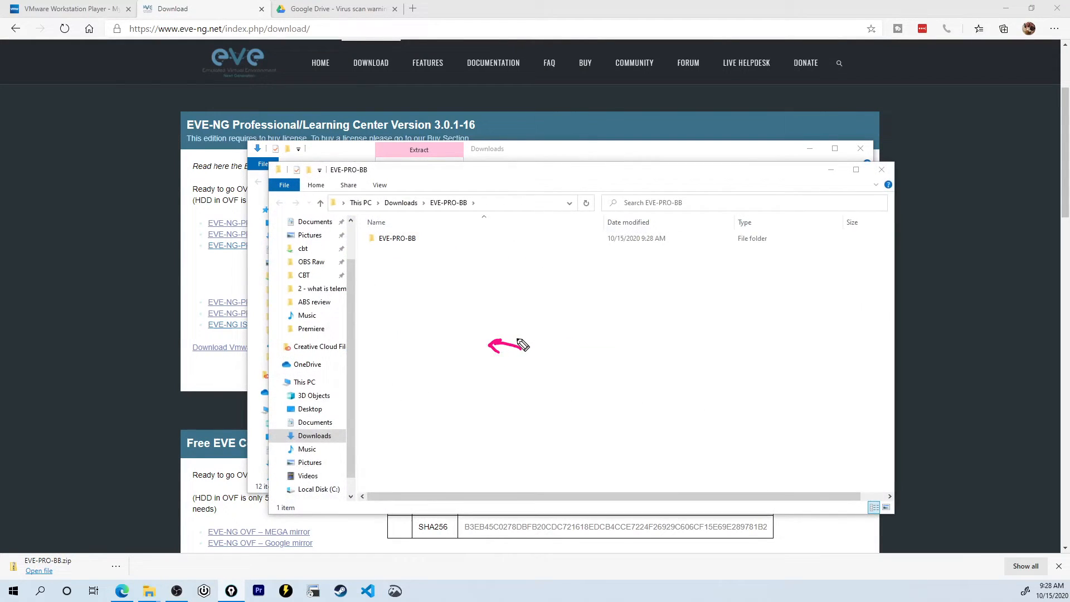
# Enter the nested EVE-PRO-BB subfolder holding the .mf, .ovf and .vmdk files
pyautogui.doubleClick(396, 237)
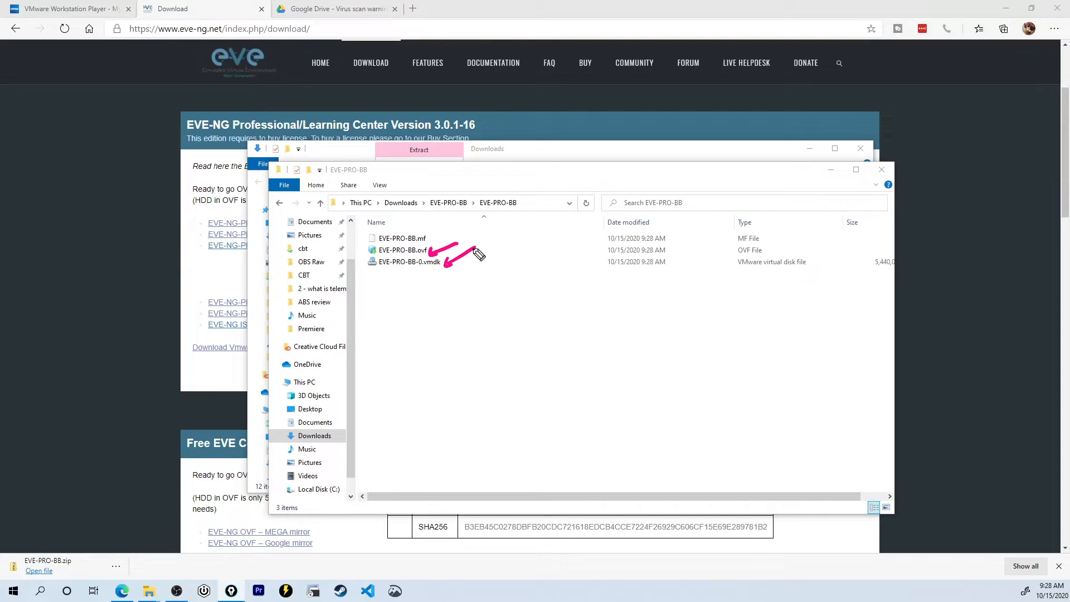
pyautogui.click(402, 237)
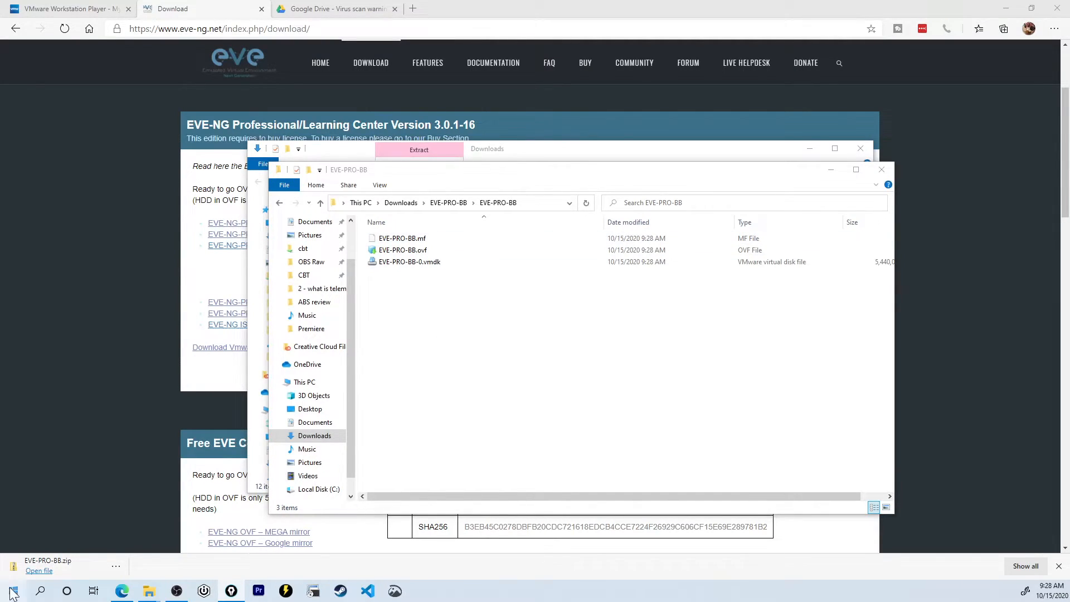
# Launch VMware Workstation Player, accept free non-commercial use, finish the welcome, and reopen it
pyautogui.click(12, 590)
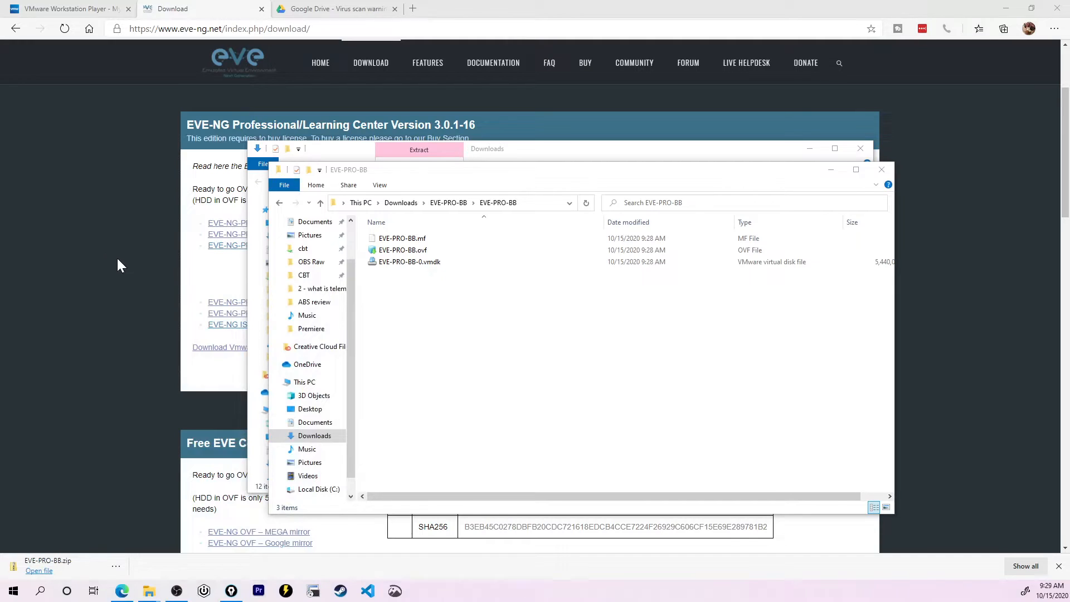
pyautogui.click(422, 590)
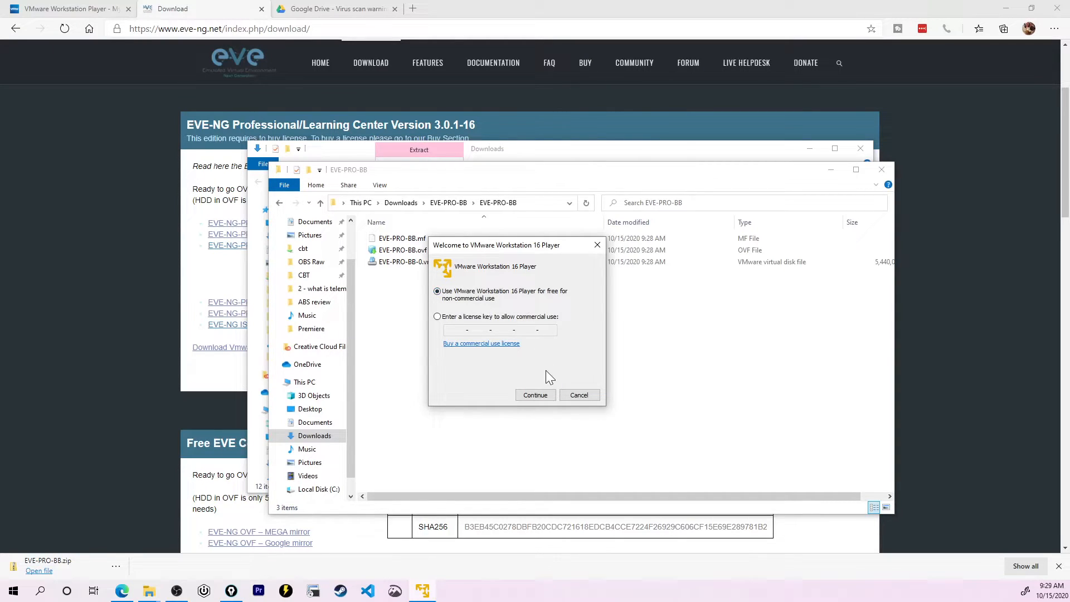
pyautogui.click(535, 395)
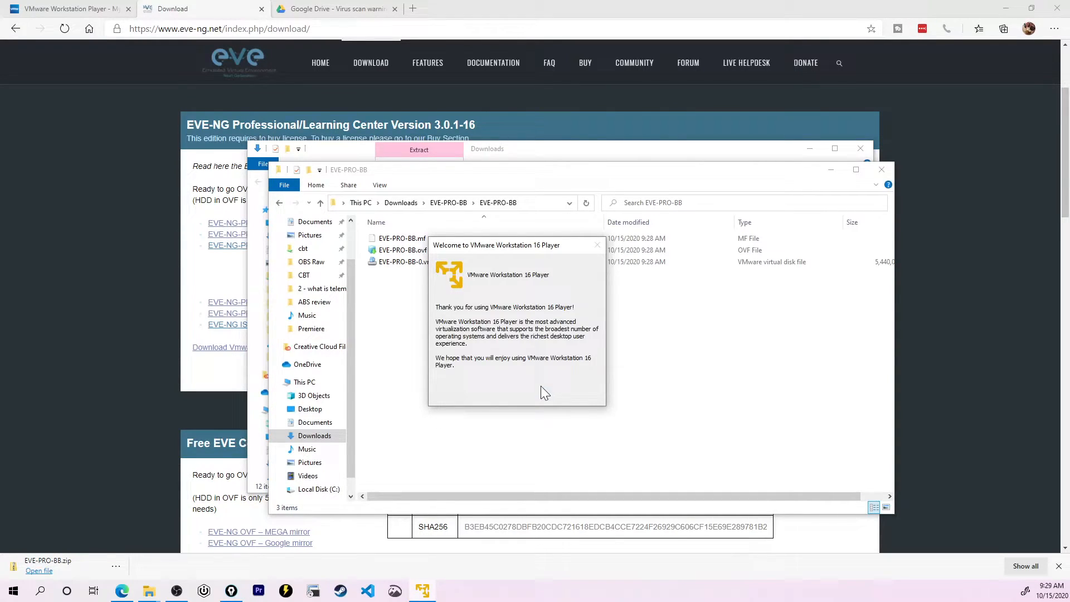
pyautogui.moveTo(495, 371)
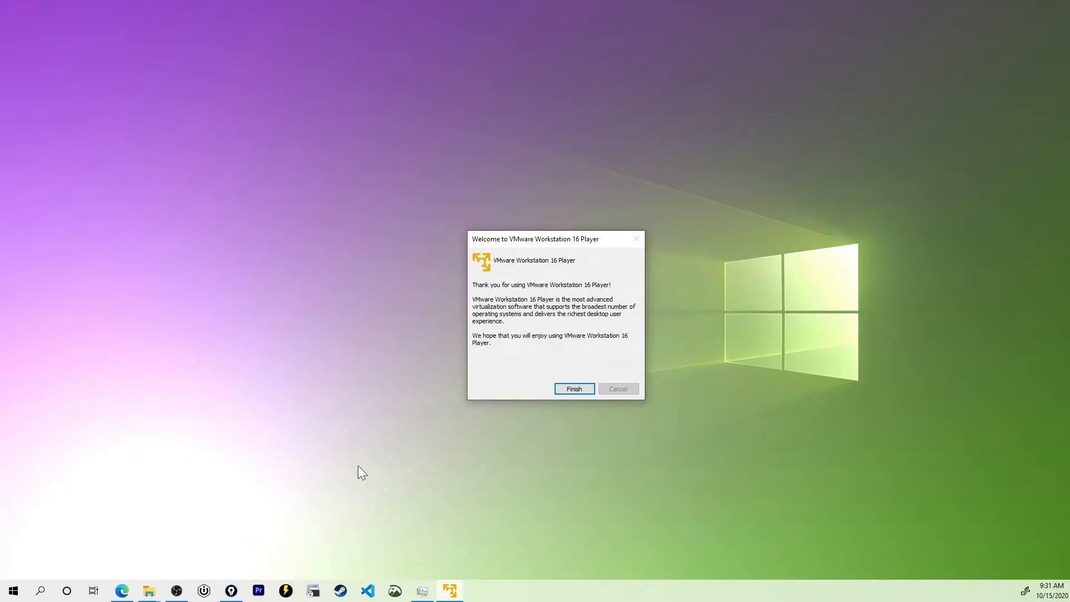
pyautogui.click(572, 388)
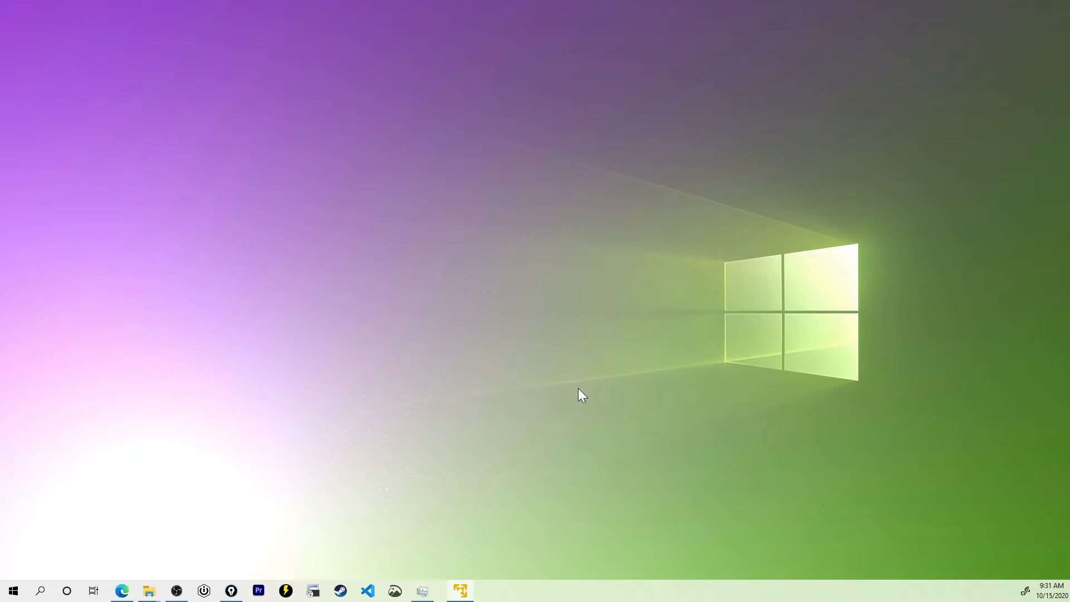
pyautogui.click(458, 590)
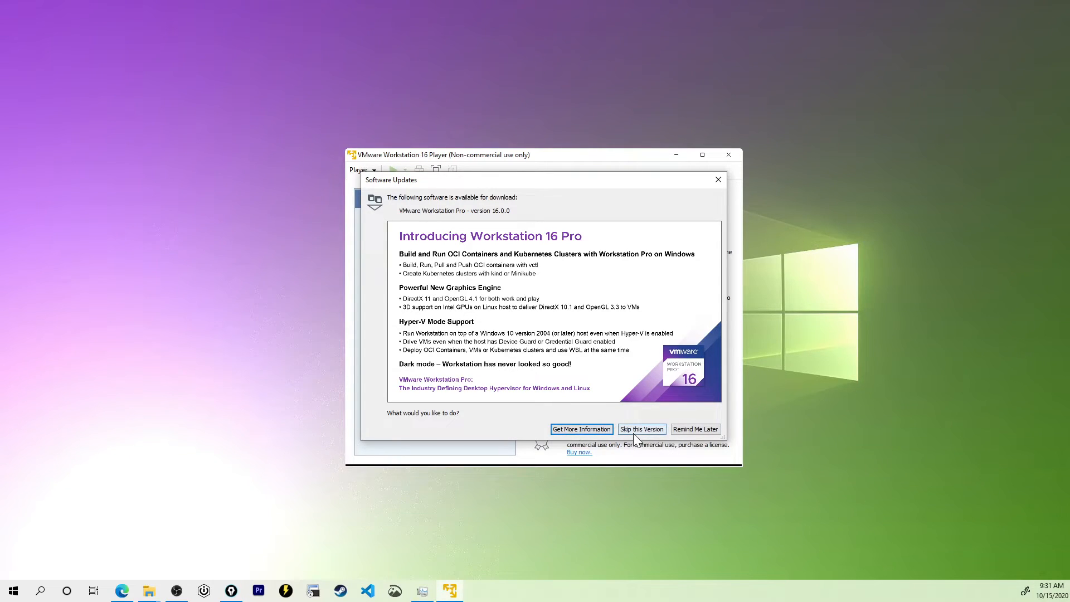
# Skip this version of the Workstation 16 Pro update offer
pyautogui.click(641, 428)
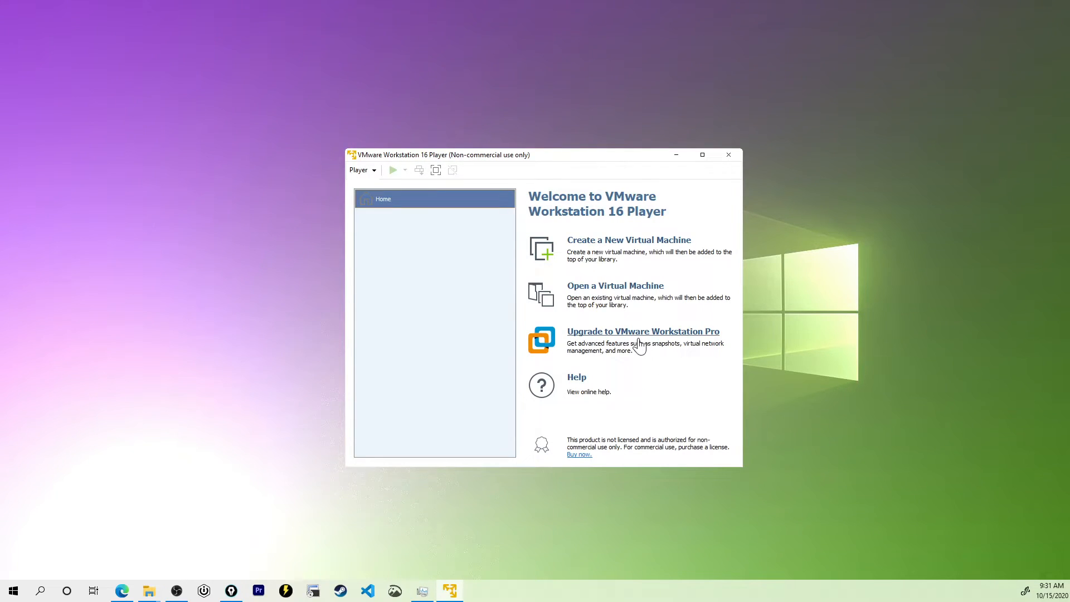
pyautogui.moveTo(609, 314)
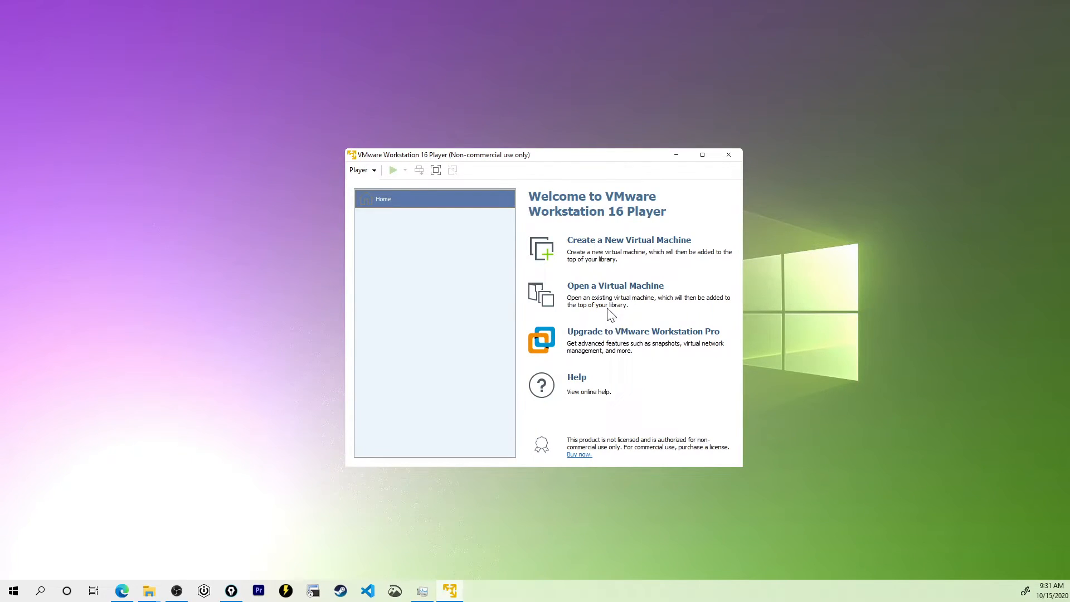
pyautogui.moveTo(590, 289)
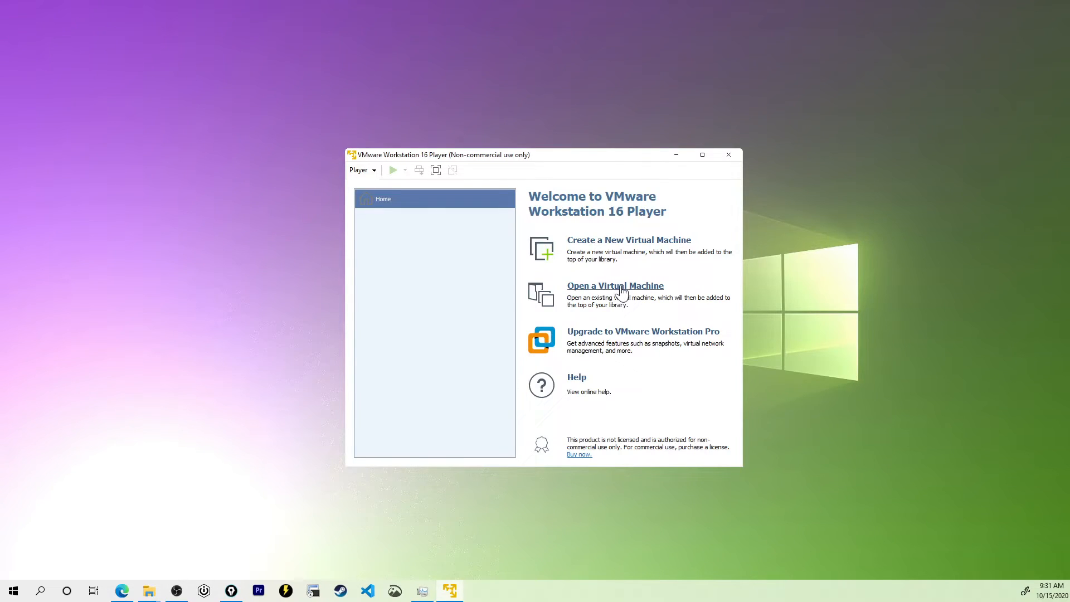
# Open EVE-PRO-BB.ovf from the nested EVE-PRO-BB folders in the Open Virtual Machine dialog
pyautogui.click(614, 286)
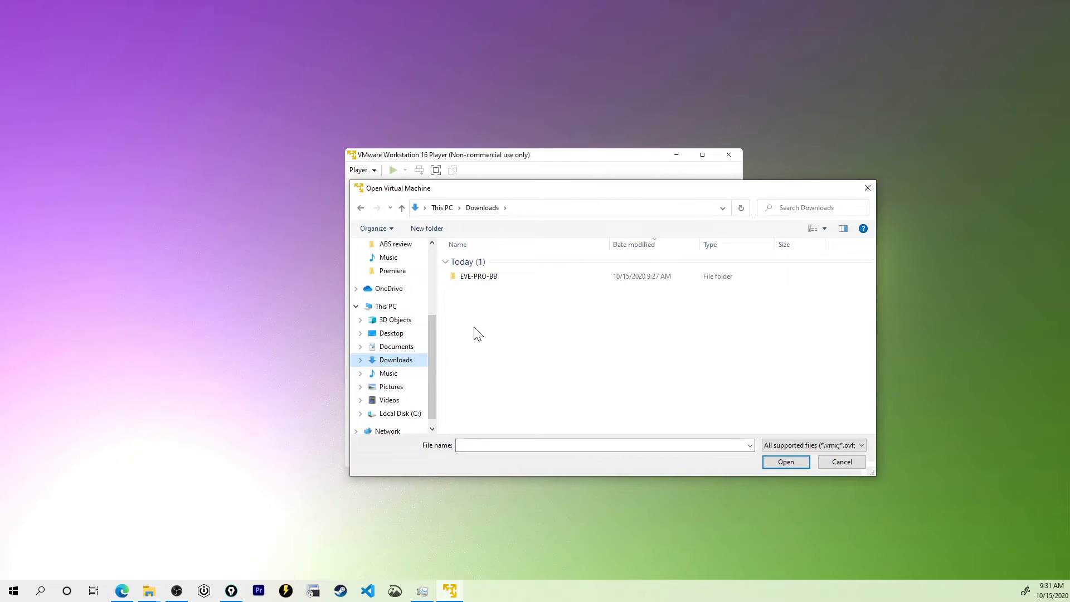
pyautogui.doubleClick(478, 276)
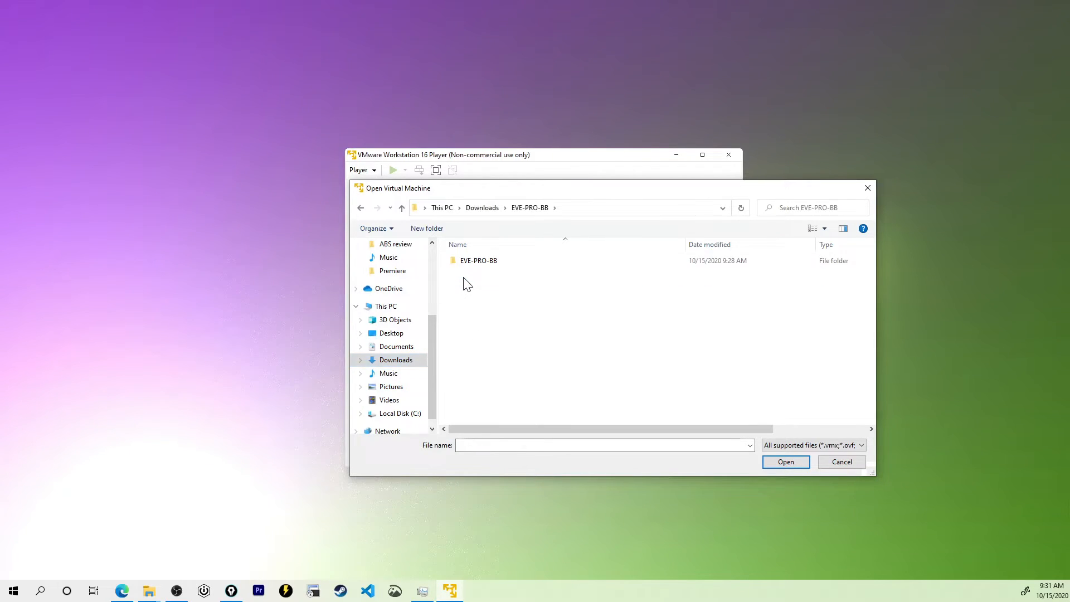
pyautogui.doubleClick(478, 260)
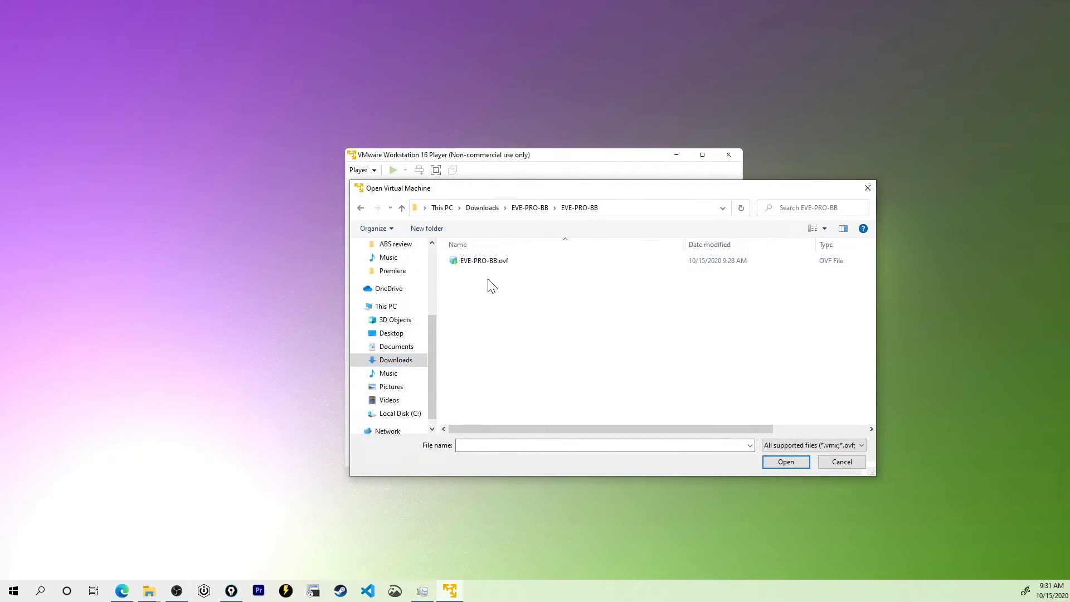
pyautogui.click(484, 260)
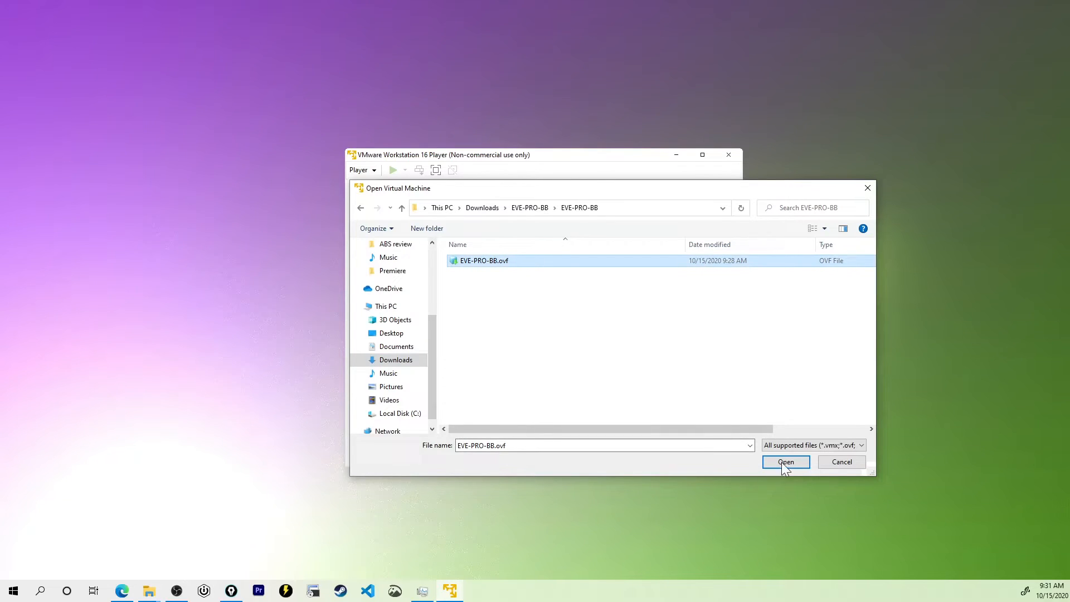
pyautogui.click(786, 462)
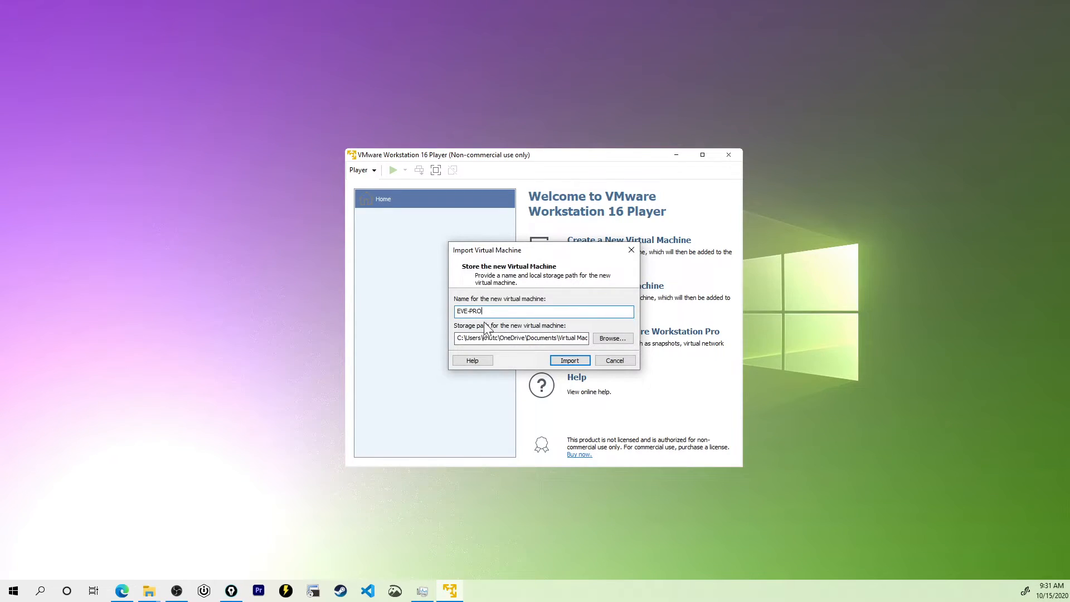
# Create a new C:\EVE-VM storage folder and import the EVE-PRO machine there
pyautogui.click(519, 338)
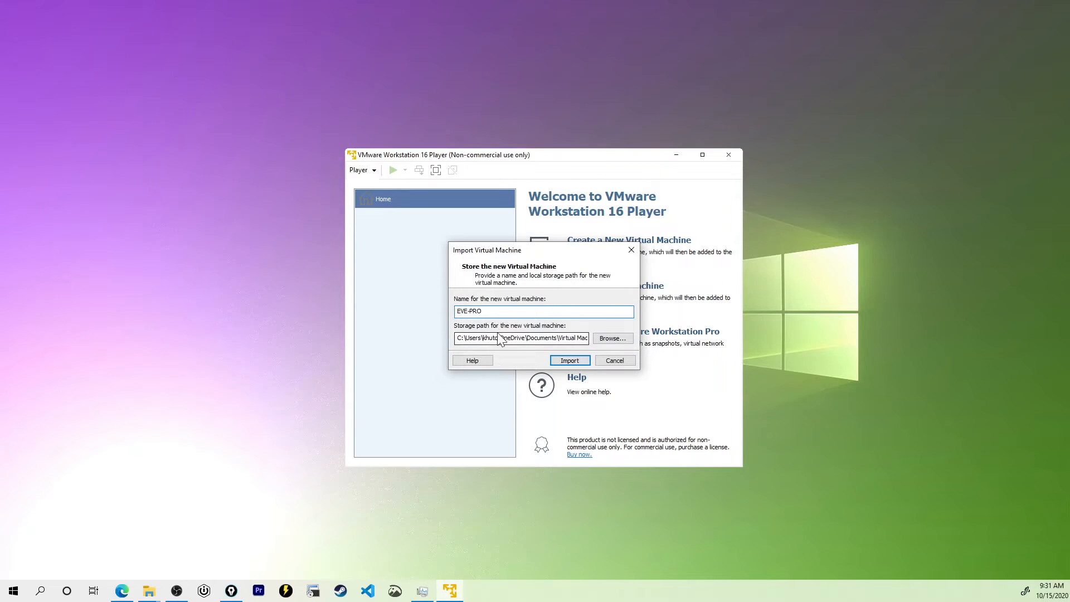
pyautogui.click(521, 338)
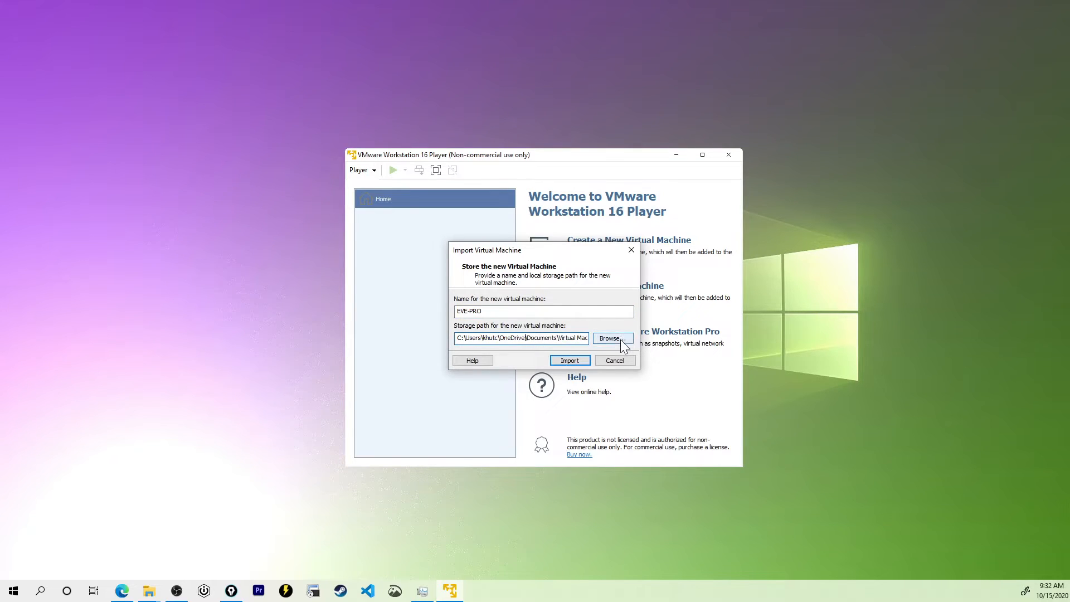
pyautogui.click(612, 338)
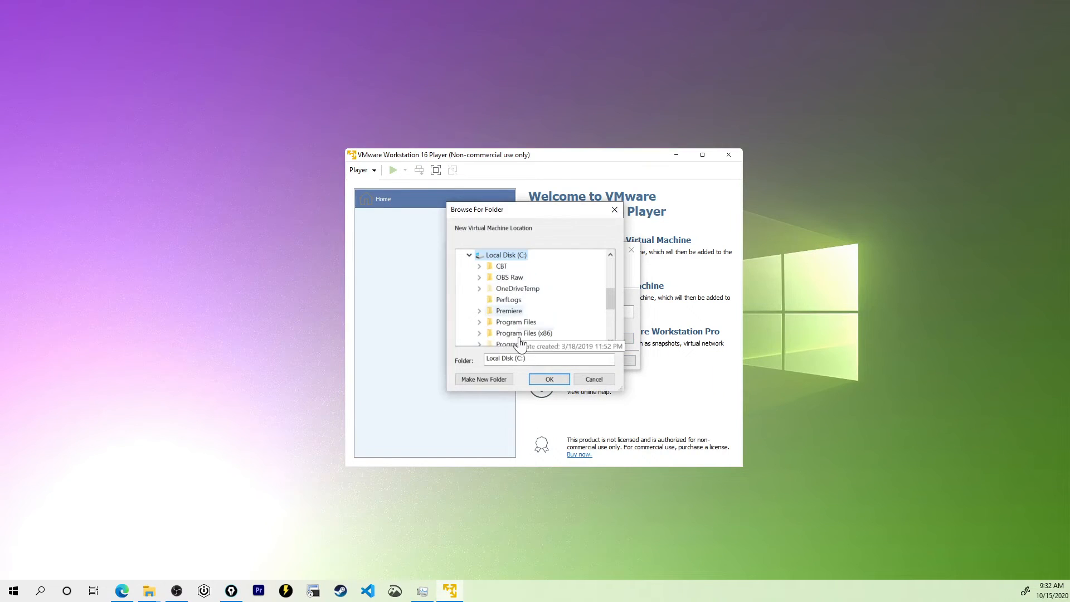
pyautogui.click(483, 379)
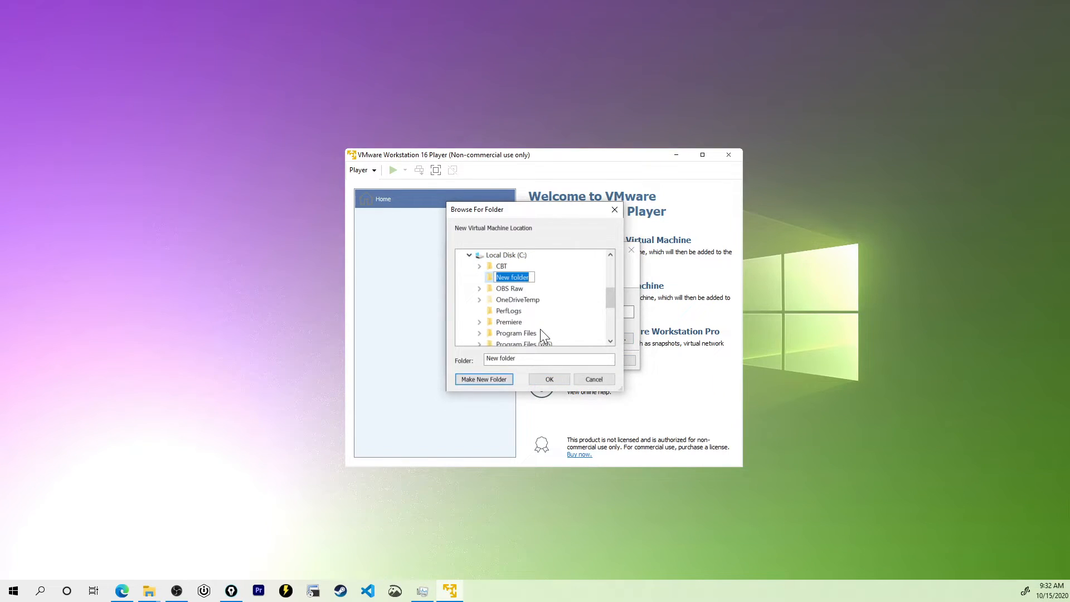
pyautogui.write('EVE-VM')
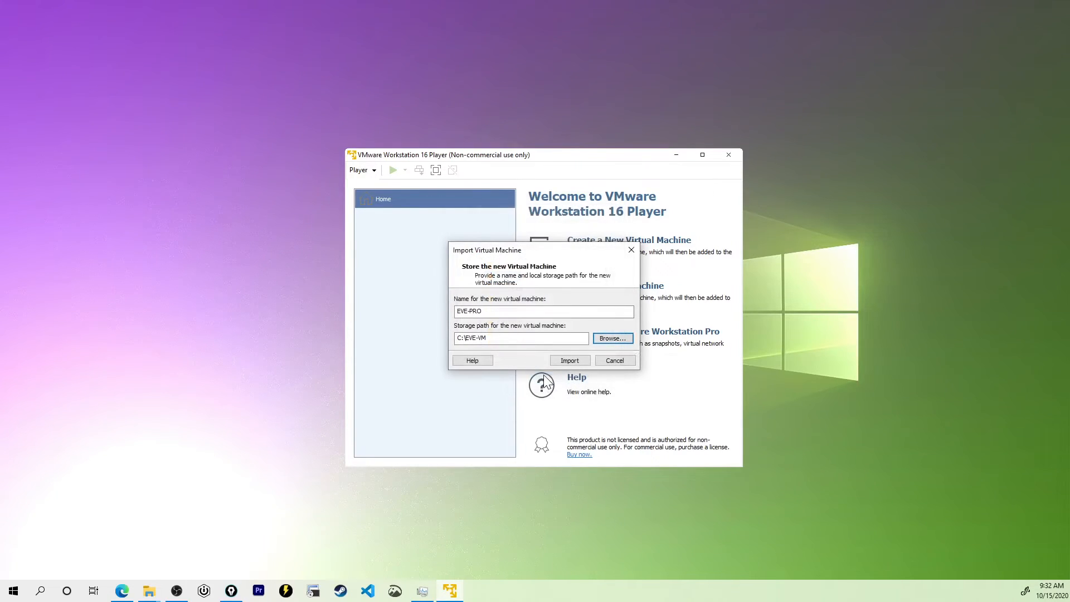
pyautogui.click(519, 338)
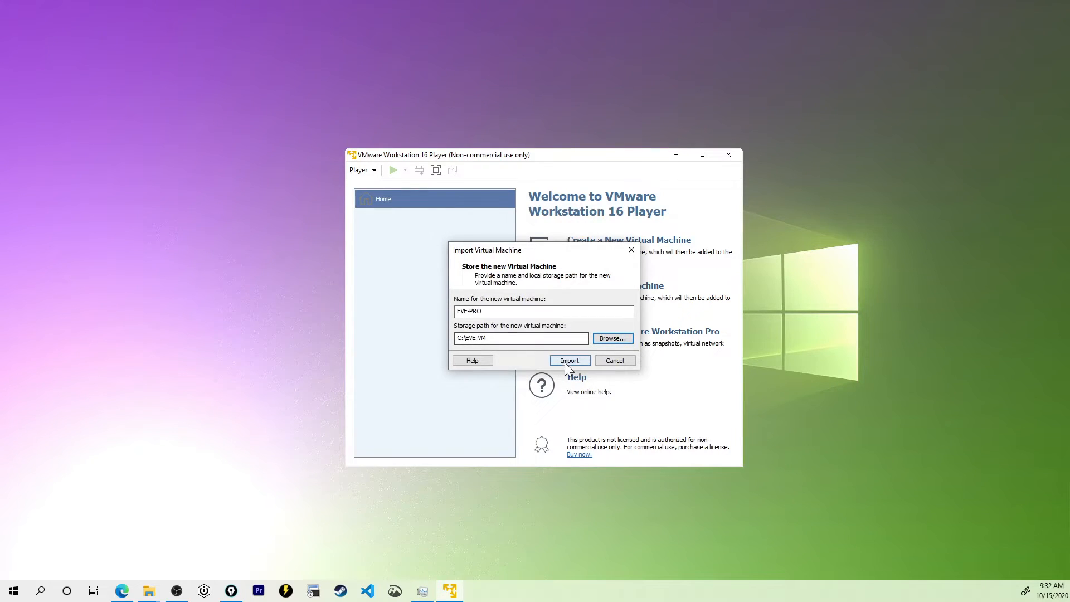
pyautogui.click(569, 361)
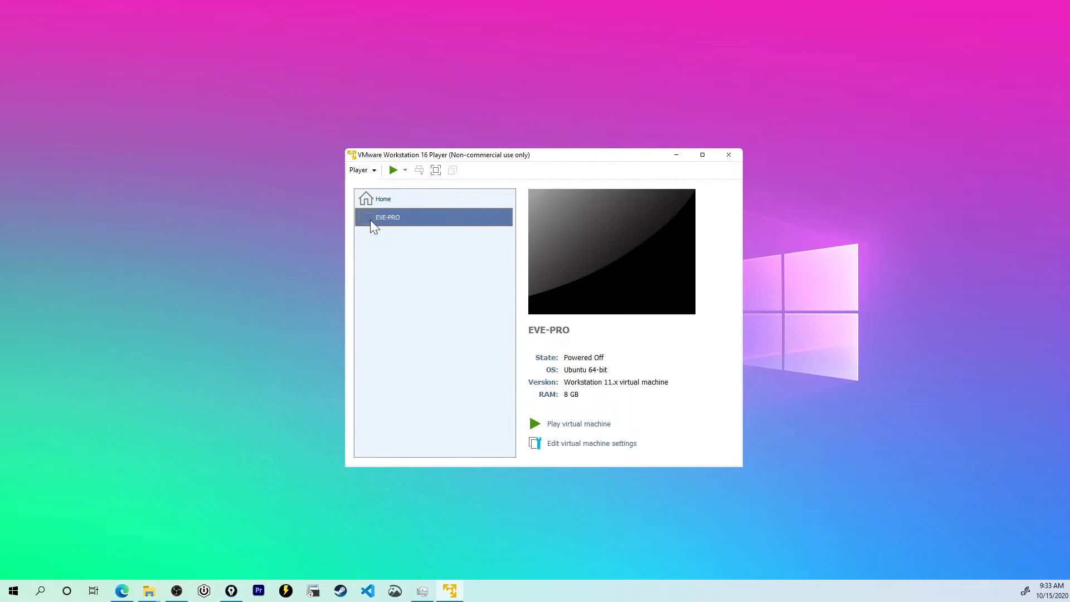
pyautogui.moveTo(431, 224)
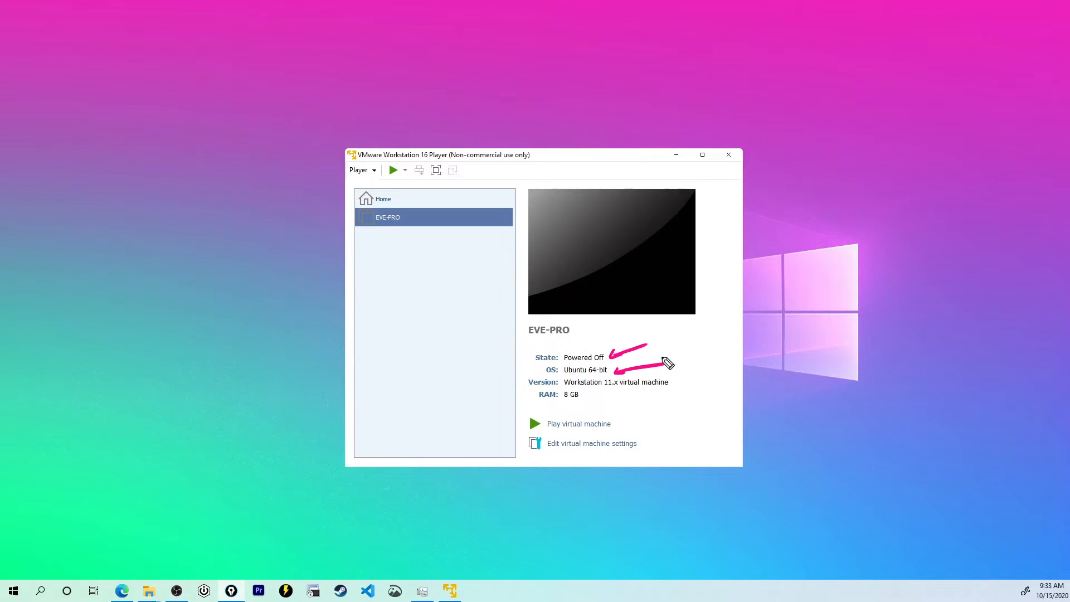
pyautogui.moveTo(593, 397)
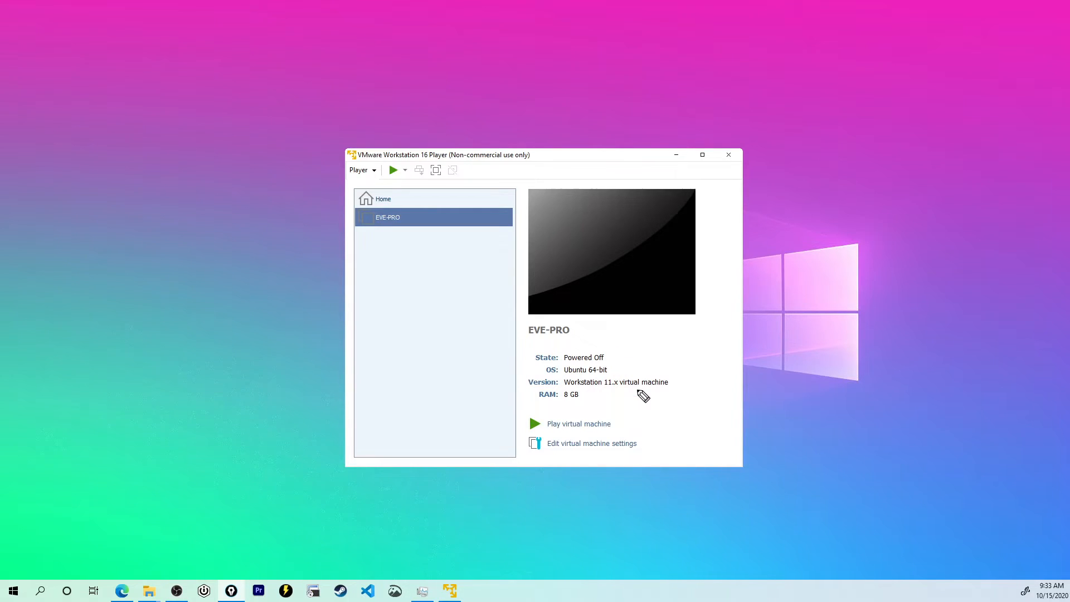
pyautogui.moveTo(597, 371)
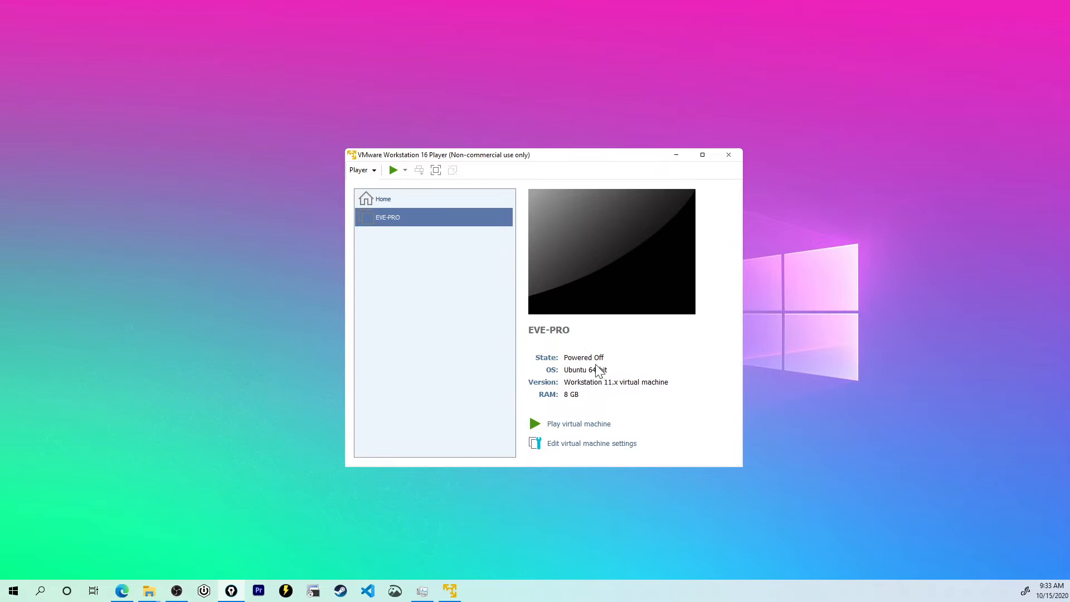
pyautogui.moveTo(579, 451)
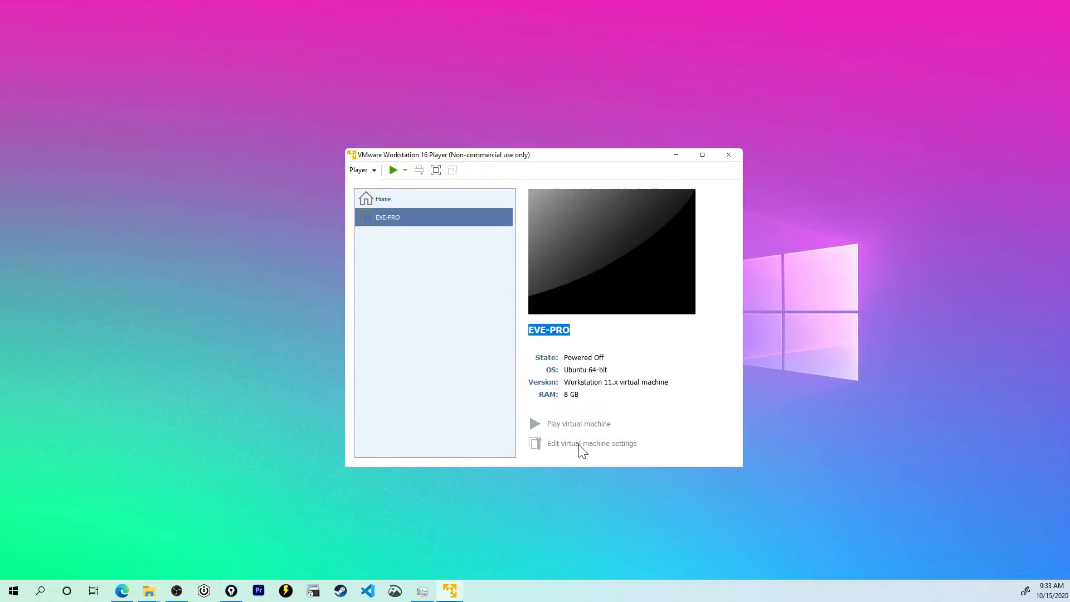
# Review EVE-PRO's processors, memory and hard disk settings, then start the Add Hardware Wizard
pyautogui.click(590, 443)
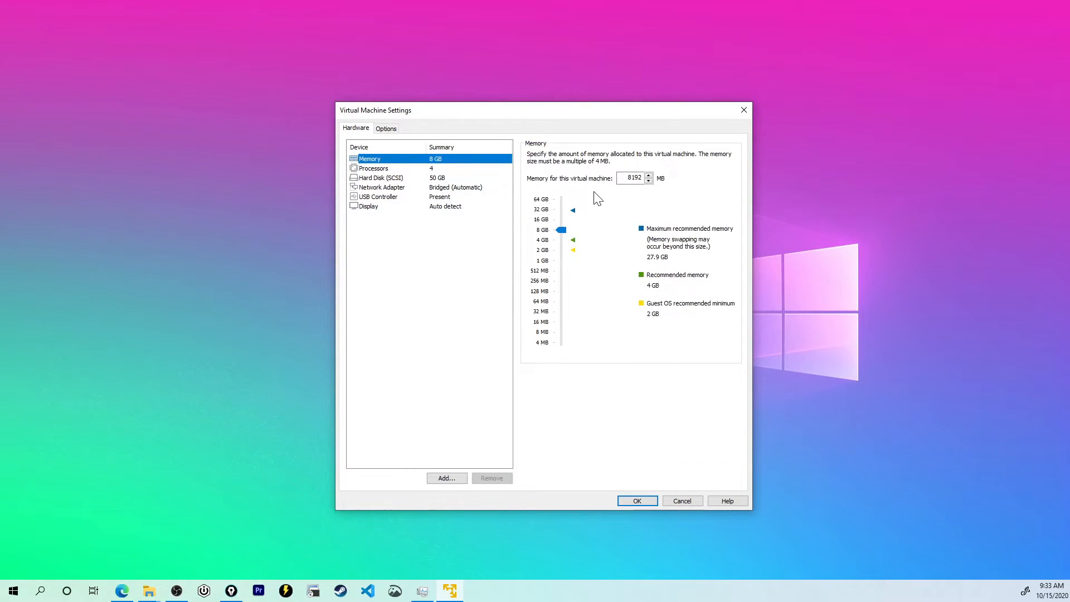
pyautogui.click(373, 168)
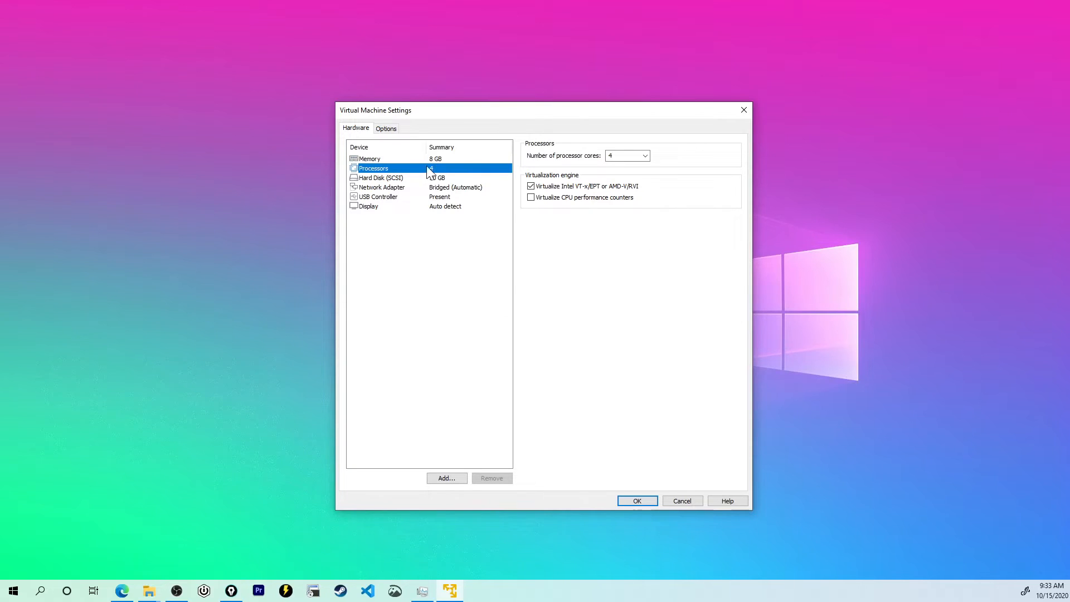
pyautogui.moveTo(453, 174)
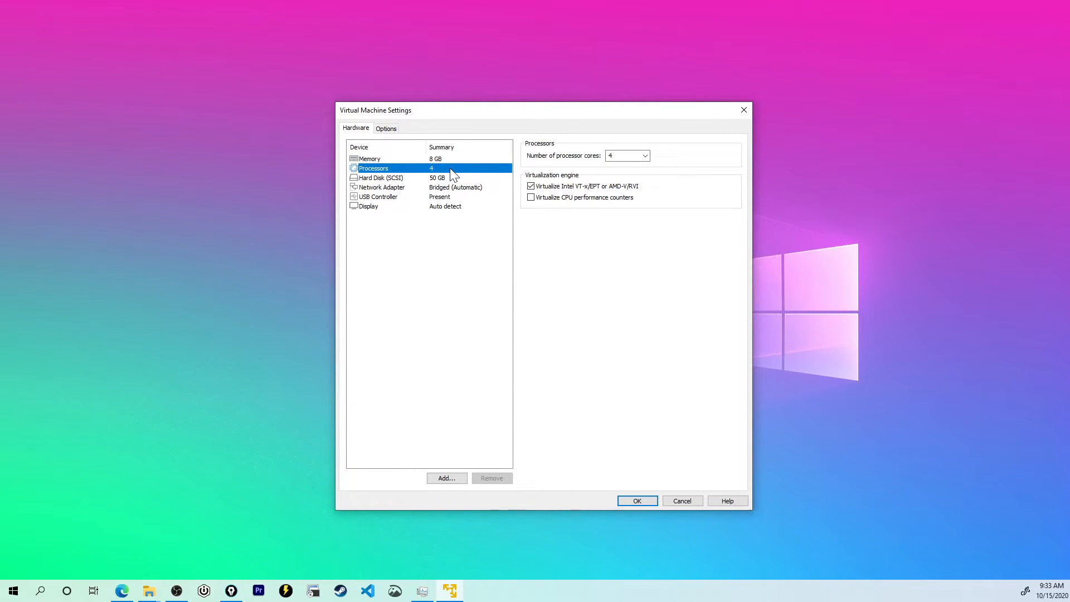
pyautogui.click(369, 158)
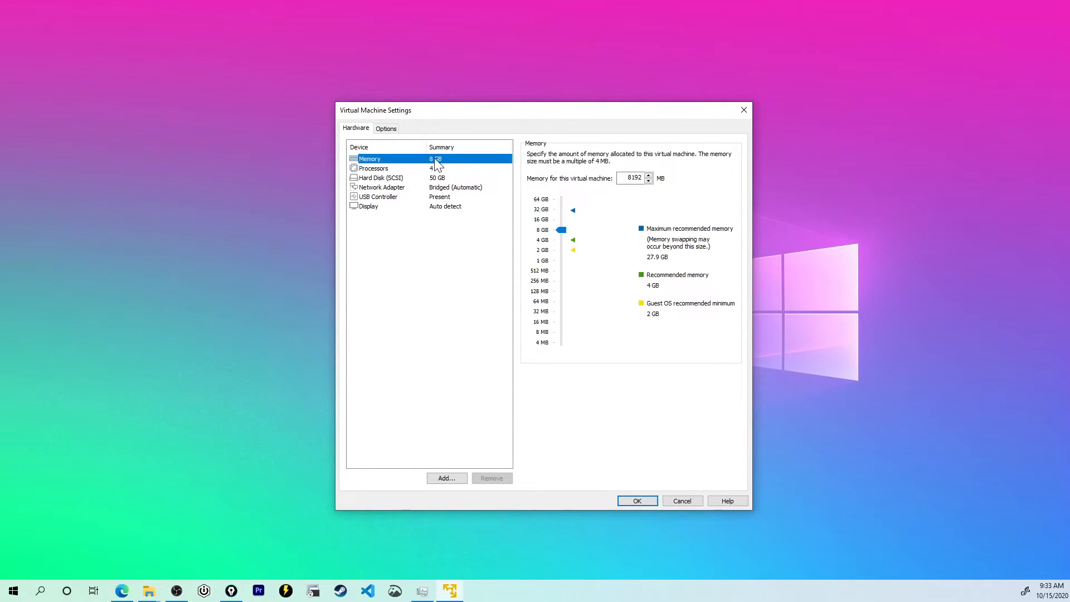
pyautogui.click(377, 178)
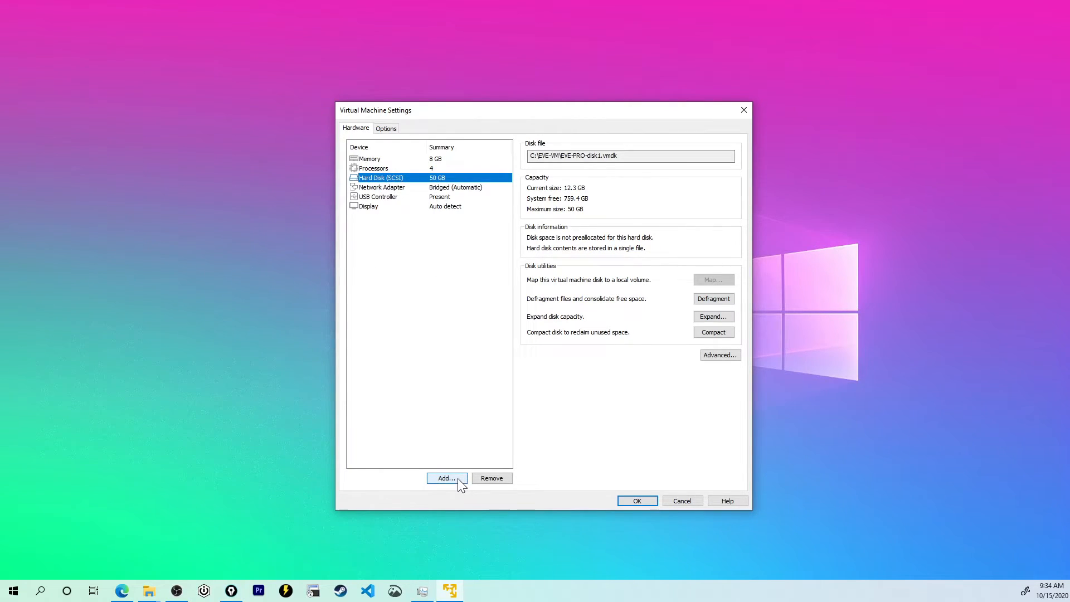
pyautogui.click(446, 478)
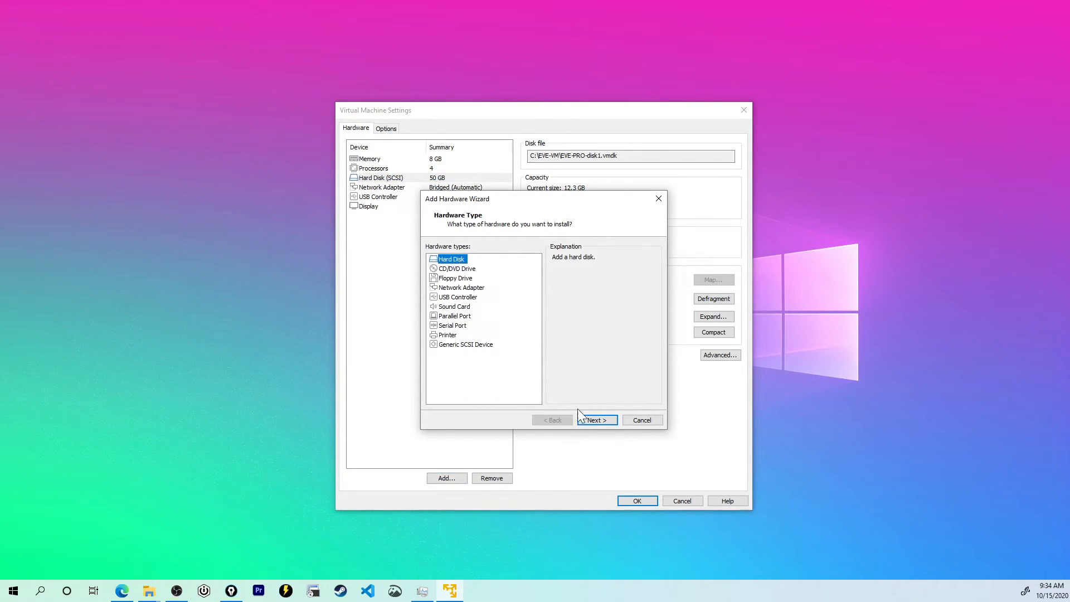
pyautogui.click(594, 419)
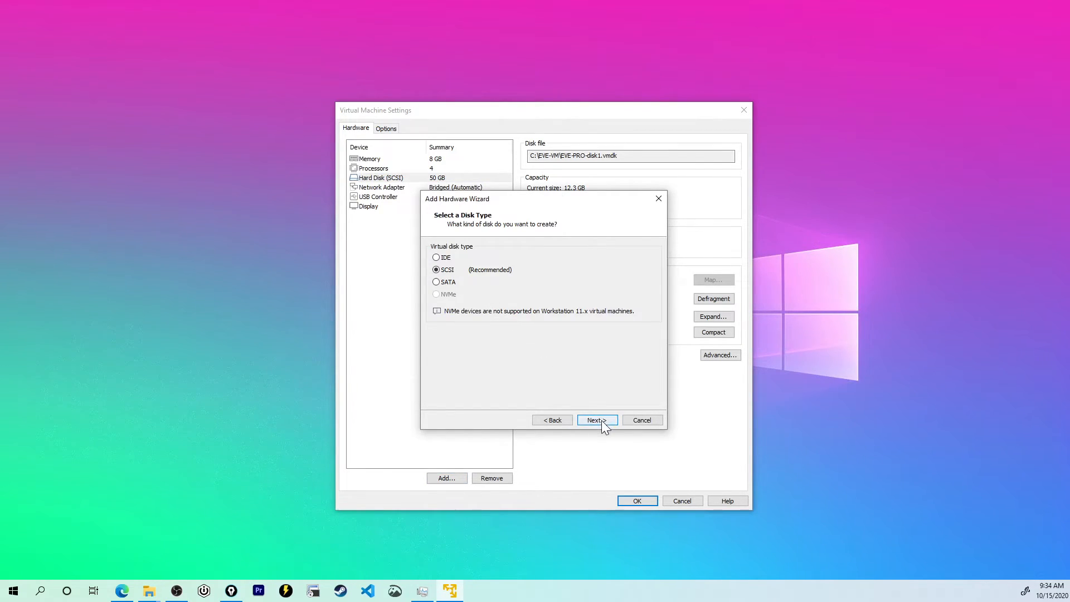
pyautogui.click(596, 420)
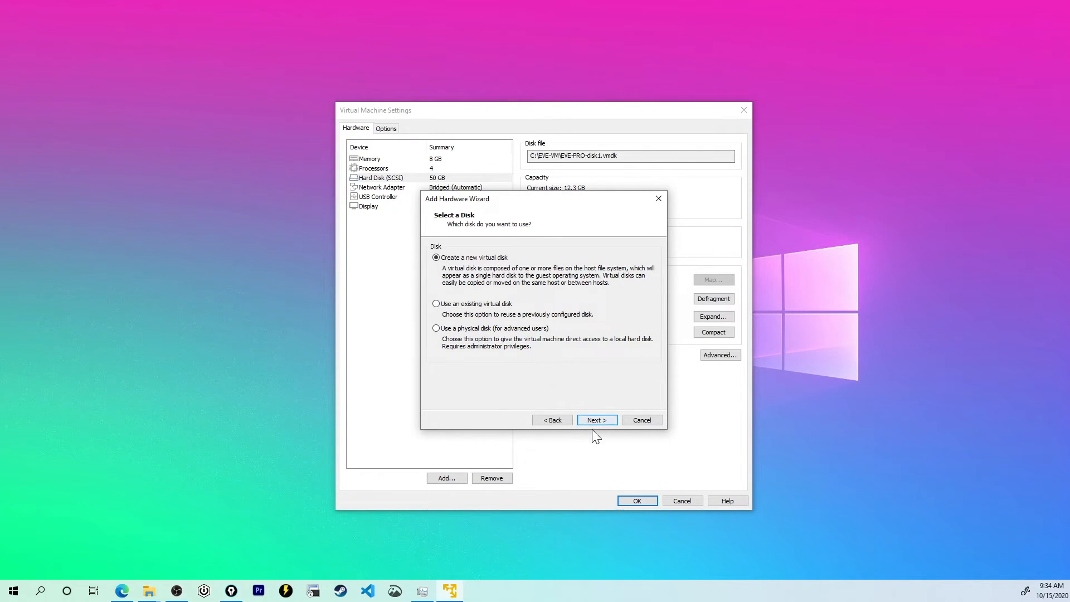
pyautogui.click(595, 419)
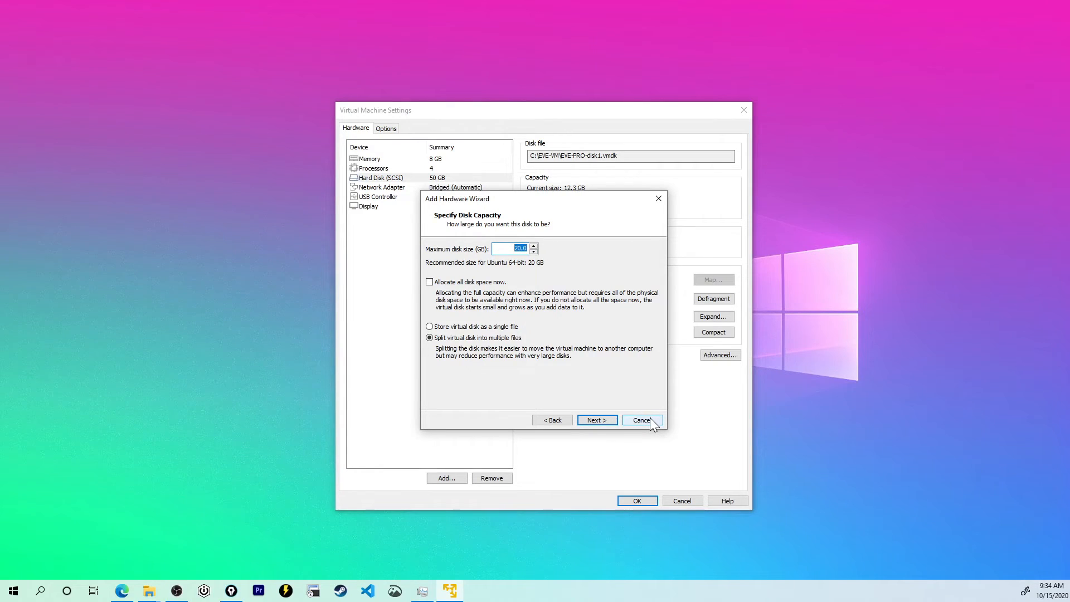
pyautogui.click(640, 419)
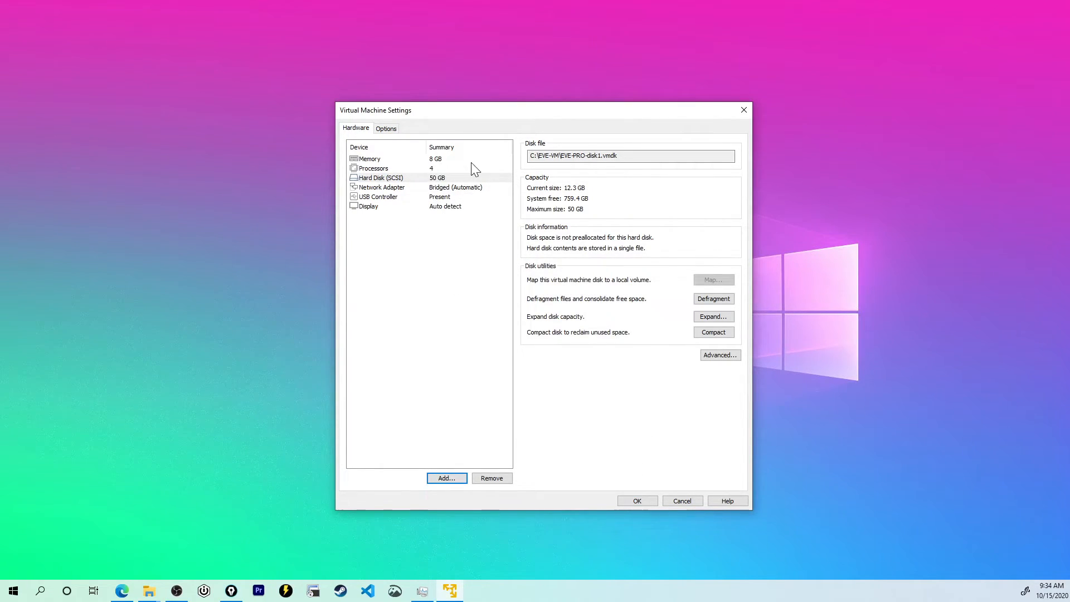
pyautogui.moveTo(437, 164)
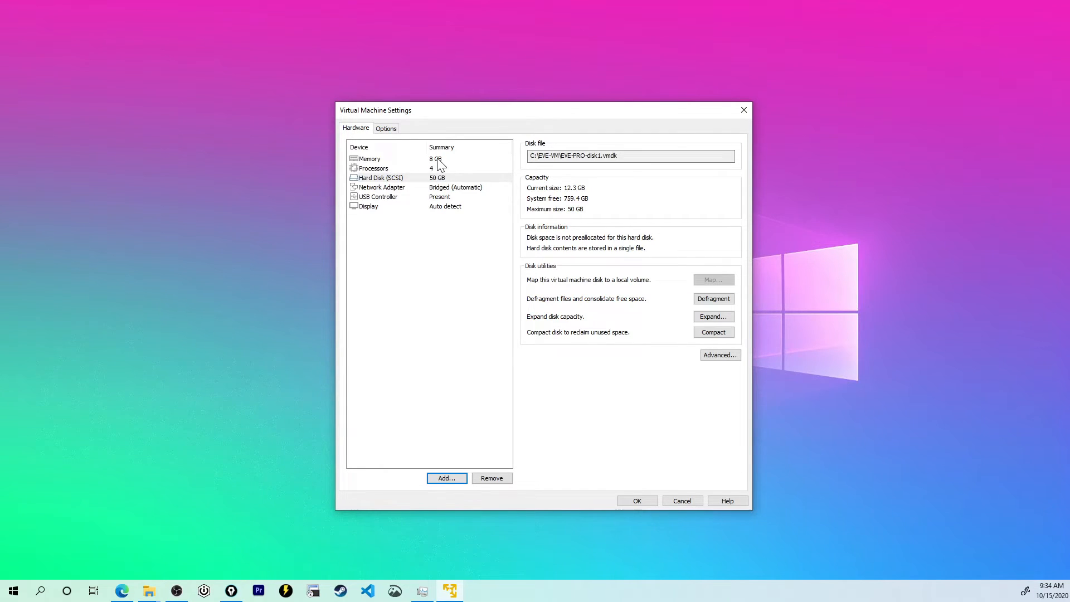
# Recheck the memory allocation and cancel the Virtual Machine Settings dialog without changes
pyautogui.click(374, 168)
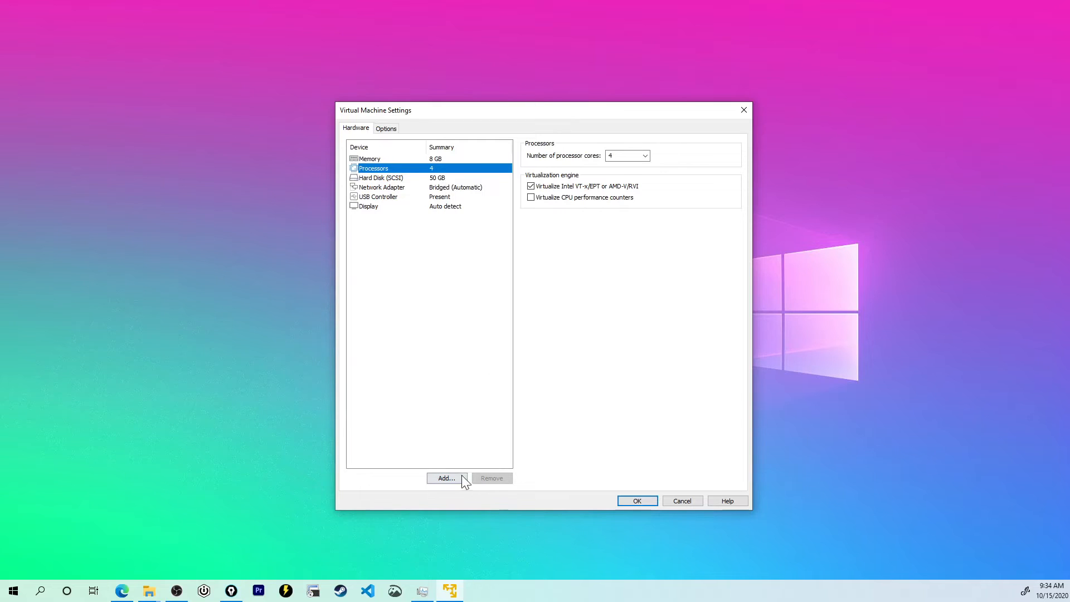
pyautogui.moveTo(681, 501)
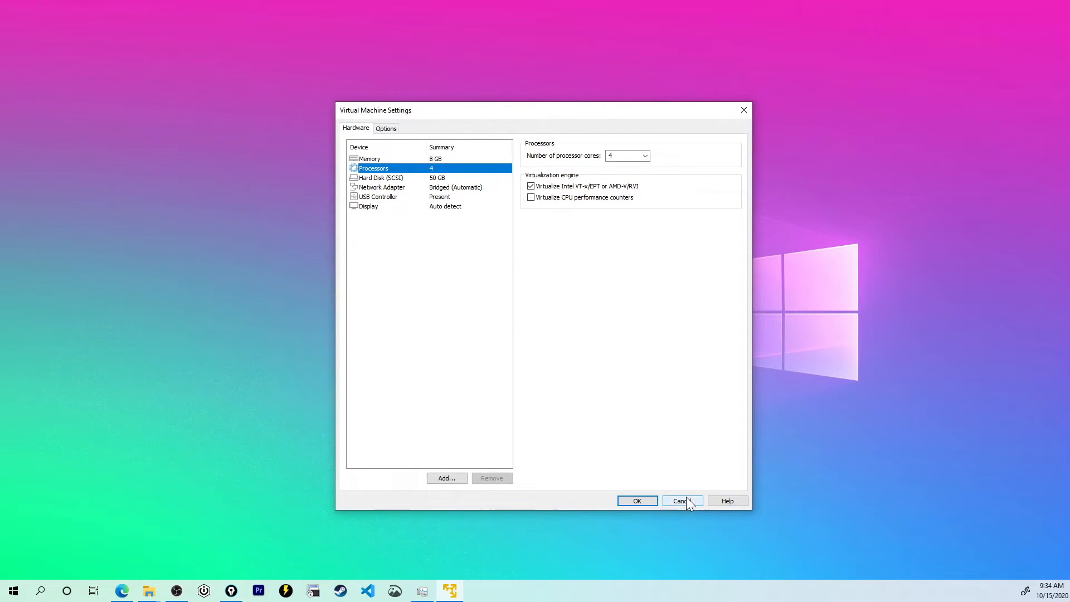
pyautogui.click(681, 501)
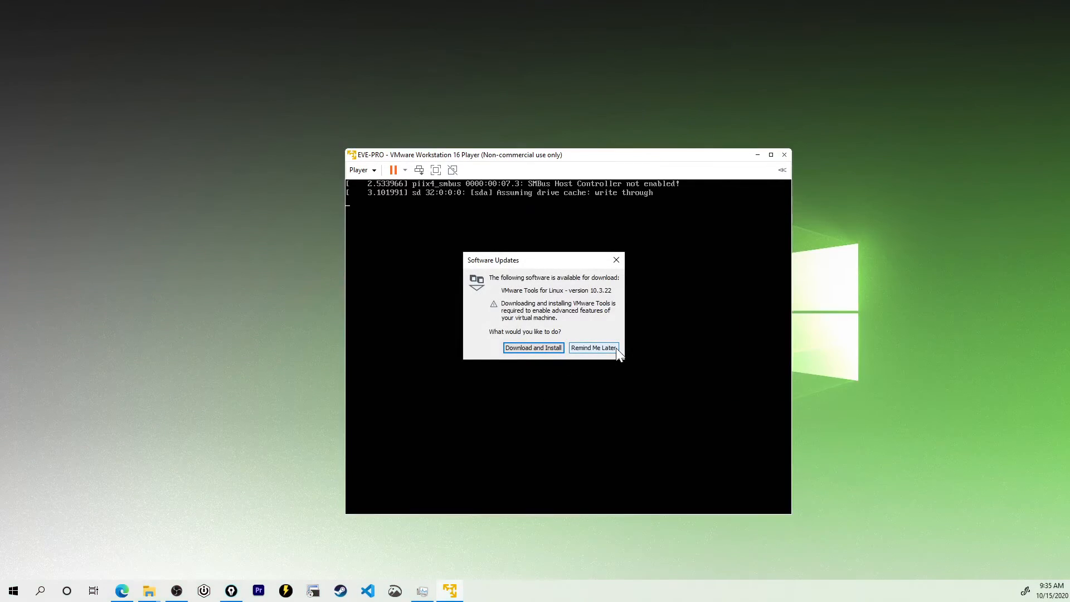
pyautogui.moveTo(600, 349)
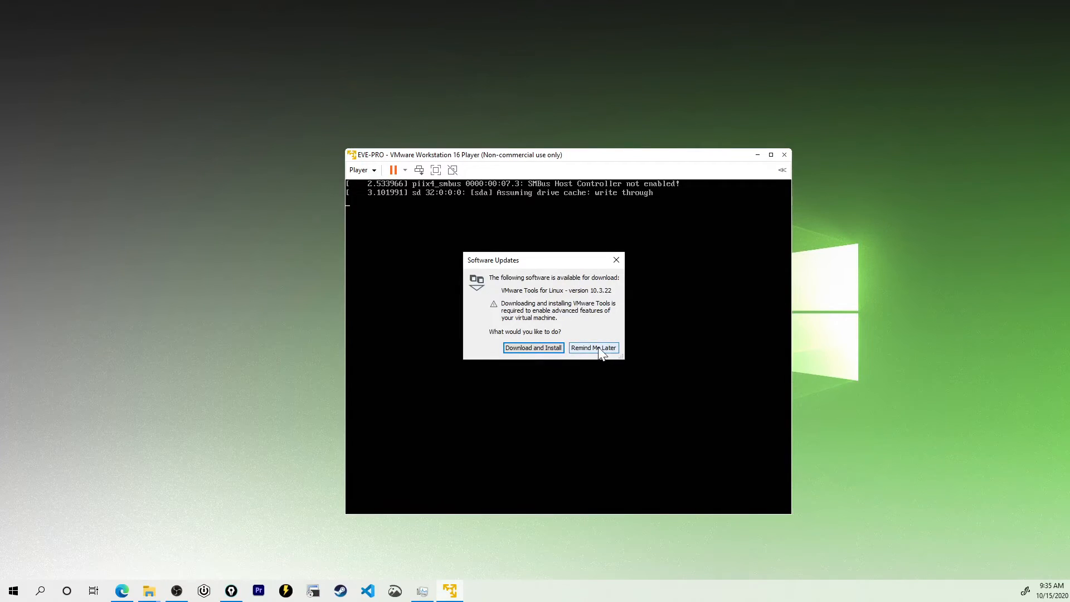
# Choose Remind Me Later on the VMware Tools update prompt while EVE-PRO boots
pyautogui.click(592, 347)
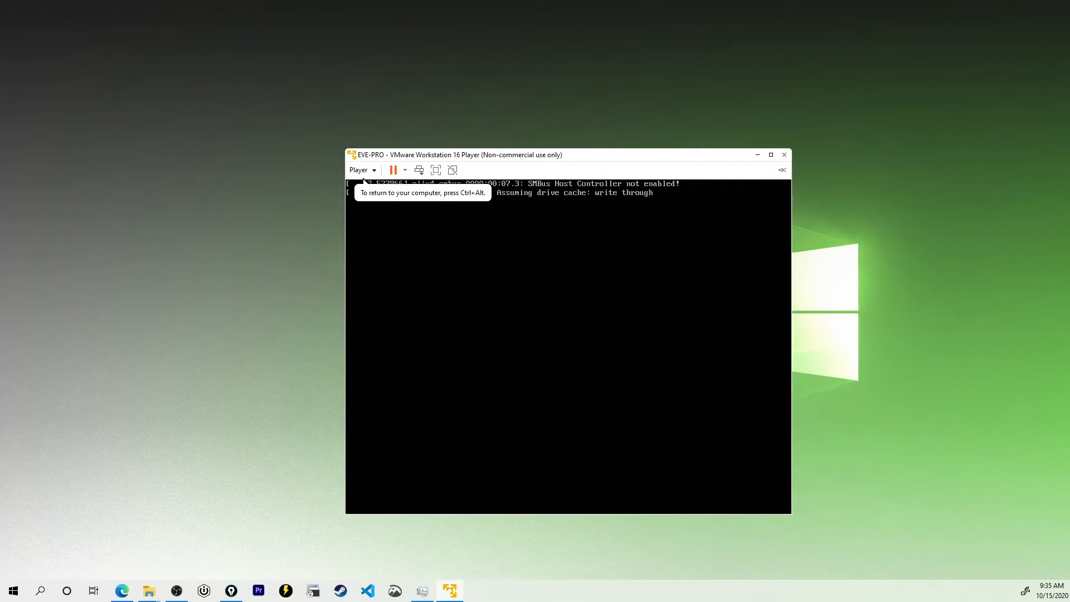
pyautogui.moveTo(558, 133)
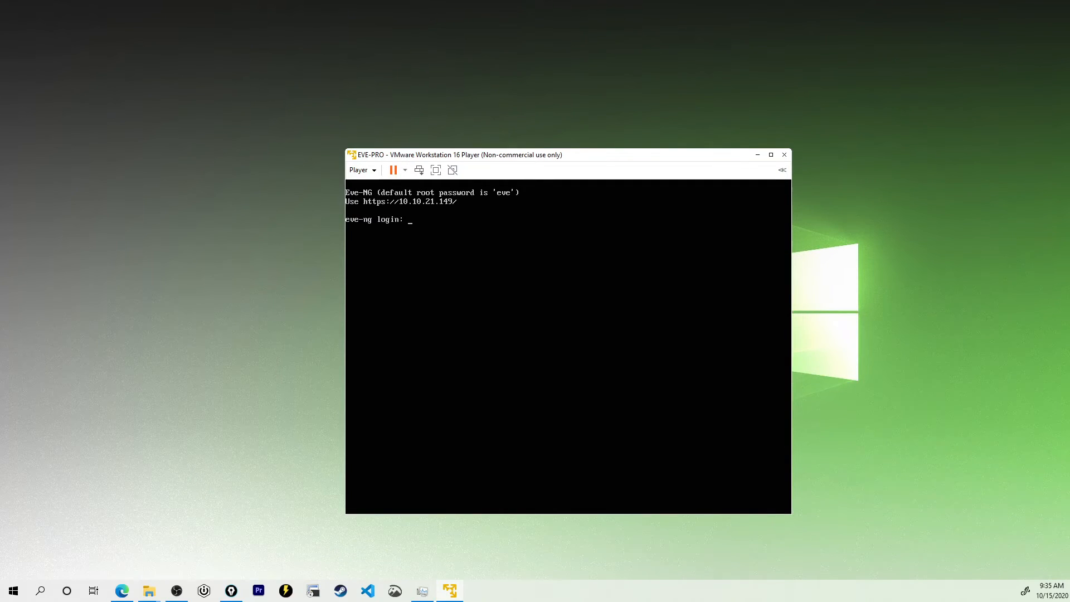
# Enter the username root at the EVE-NG console login prompt
pyautogui.write('root')
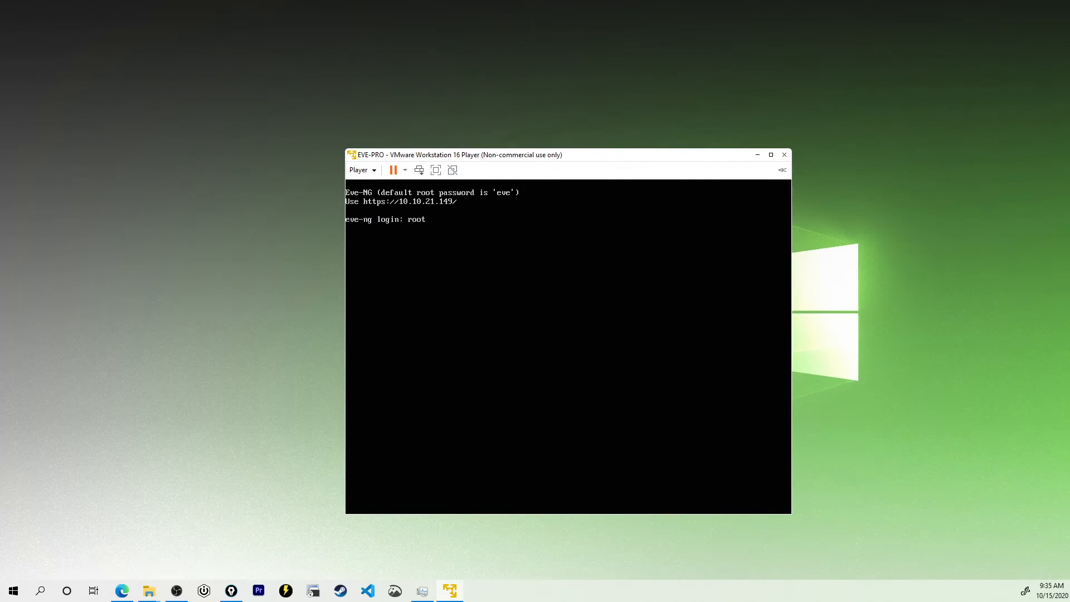
pyautogui.press('Return')
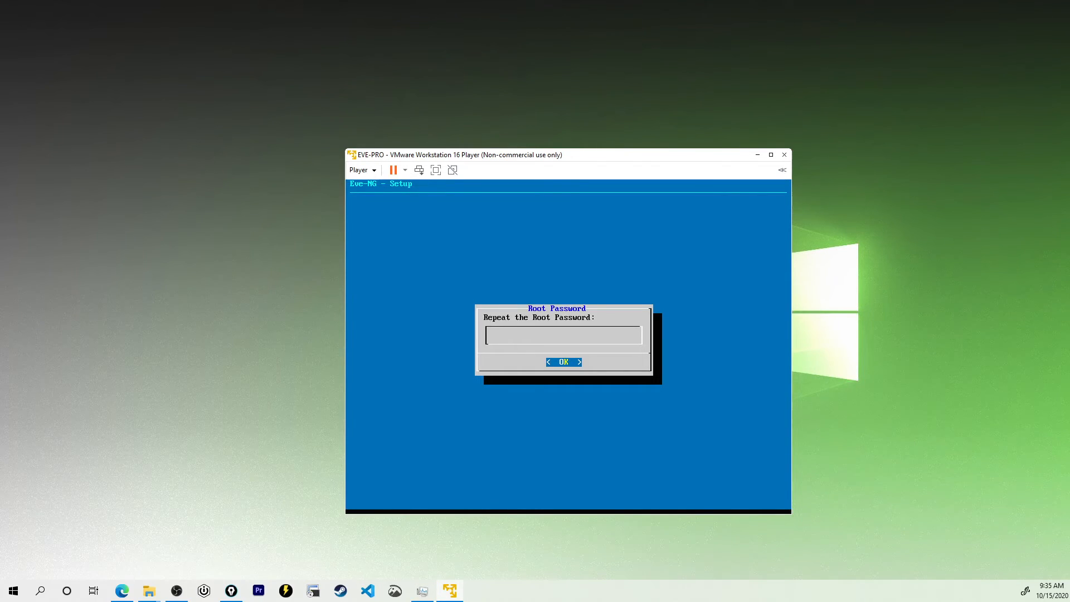
# Accept defaults: repeated root password, hostname eve-ng, example.com, DHCP, no NTP, direct connection
pyautogui.click(563, 362)
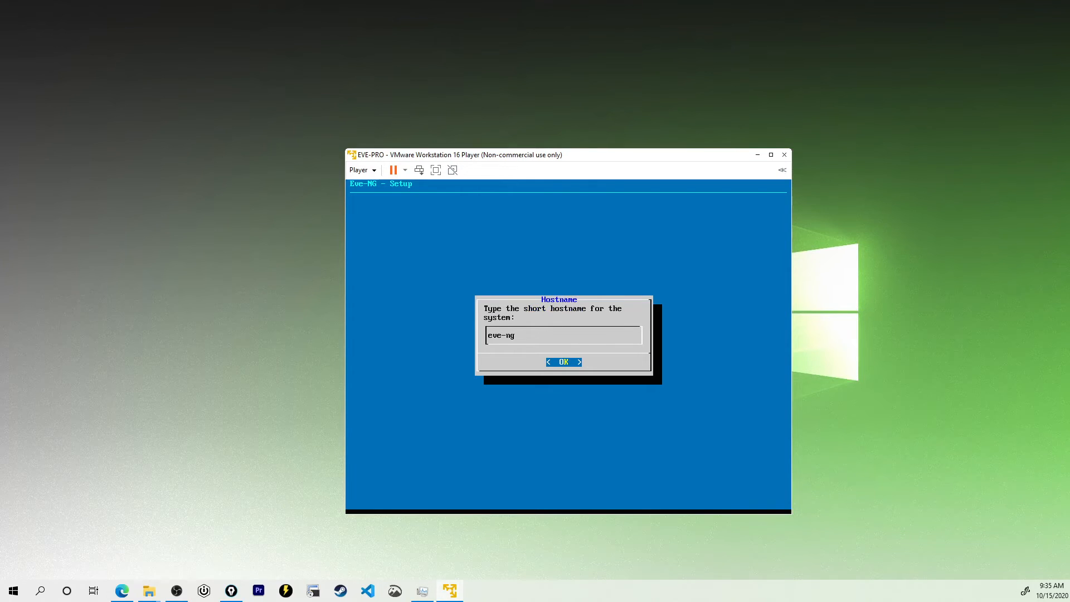
pyautogui.click(563, 362)
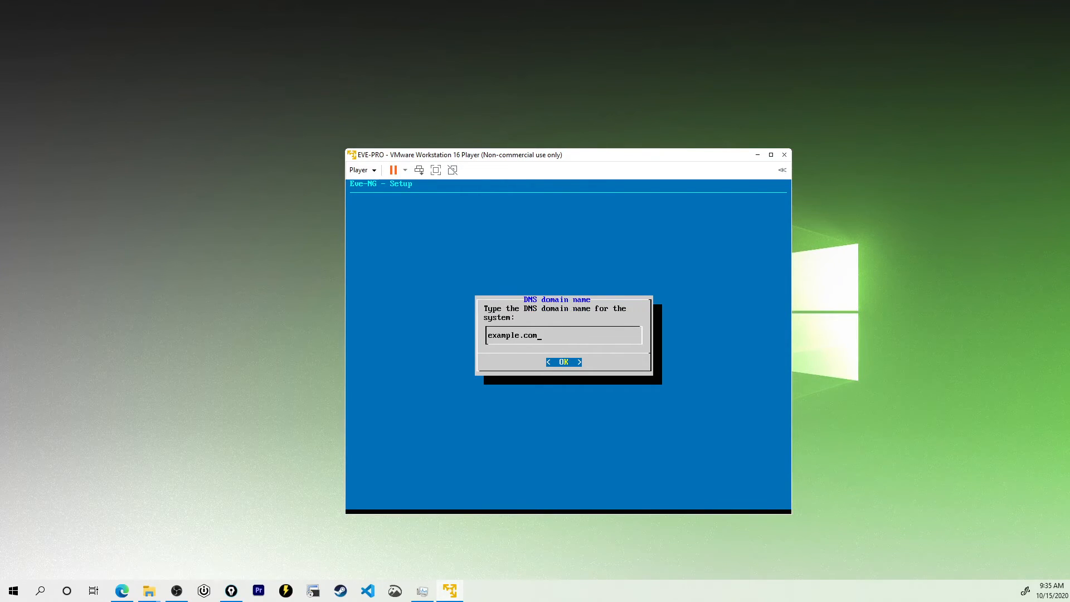
pyautogui.click(563, 362)
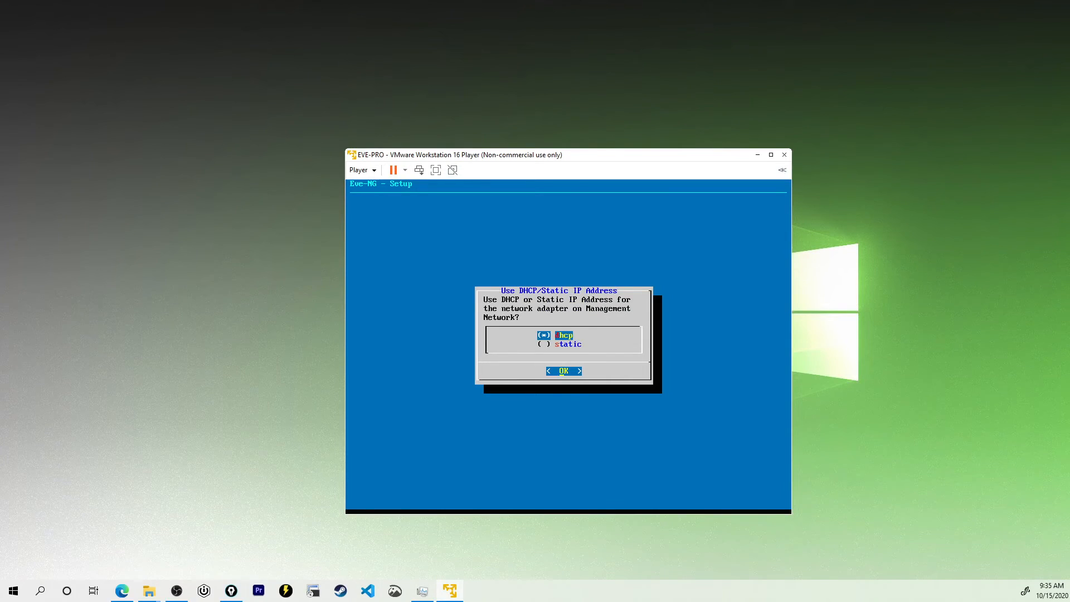
pyautogui.click(563, 370)
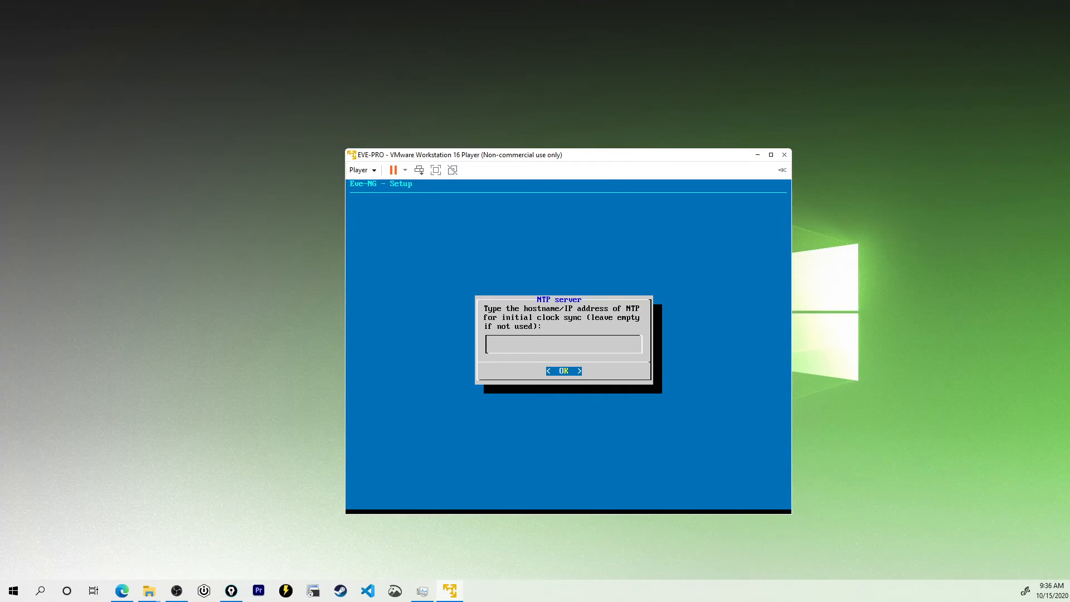
pyautogui.click(563, 371)
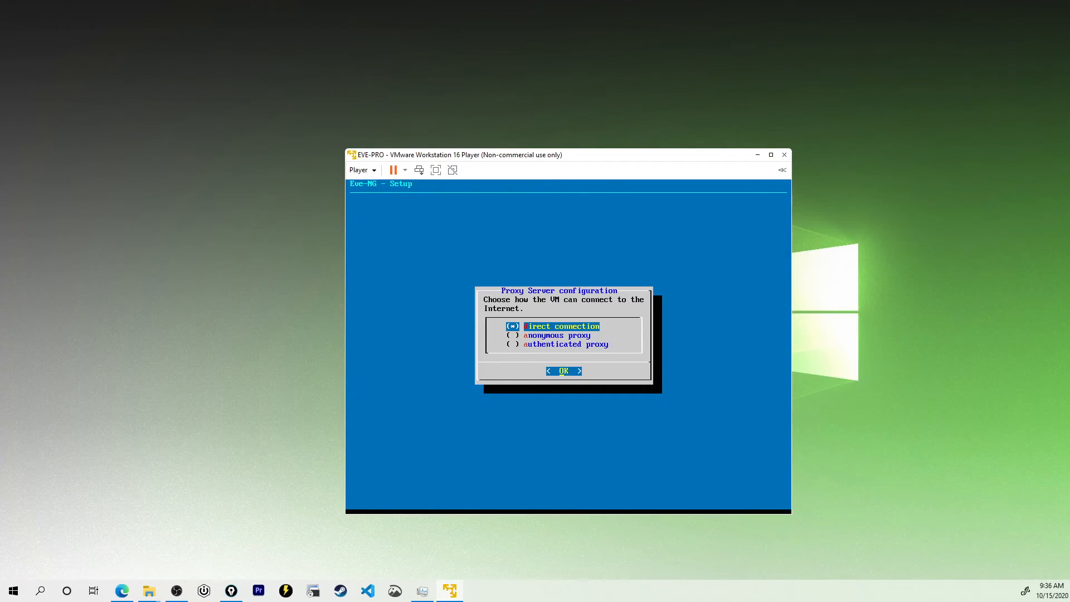
pyautogui.click(563, 371)
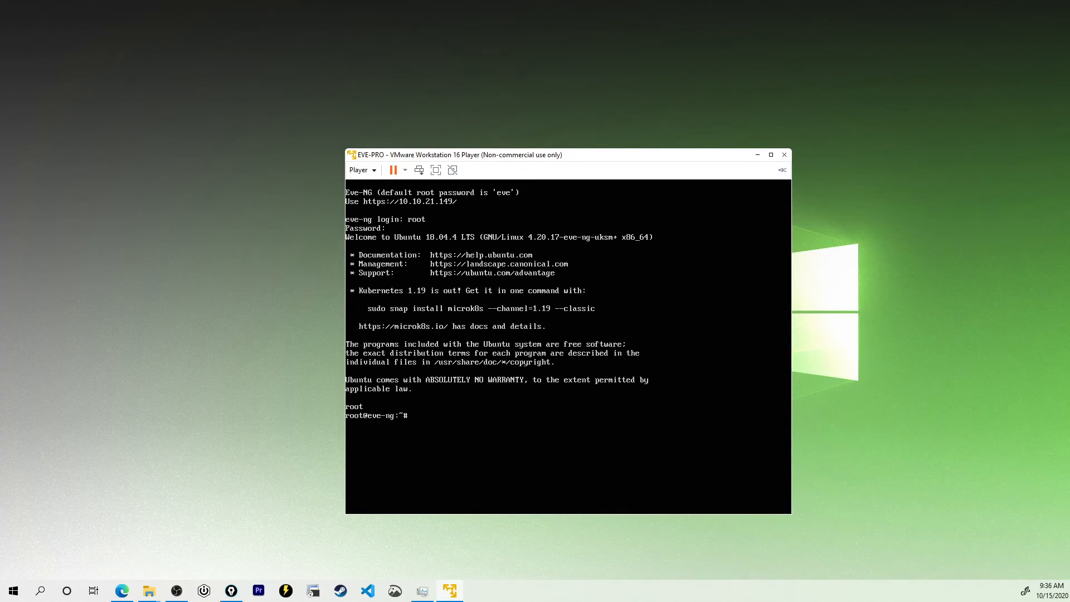
pyautogui.moveTo(426, 210)
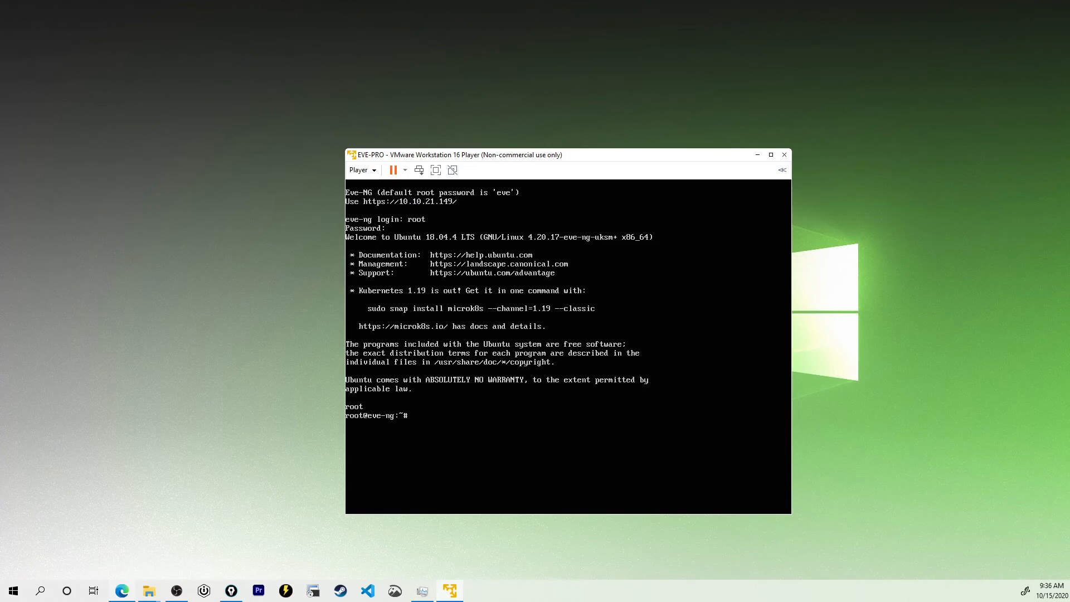
pyautogui.moveTo(121, 590)
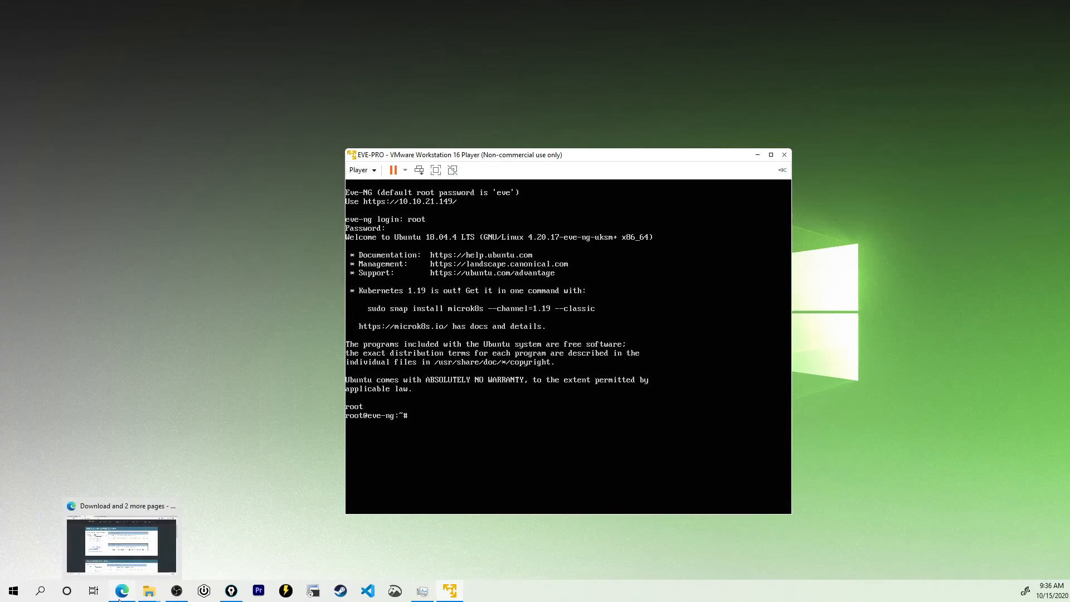
pyautogui.click(122, 591)
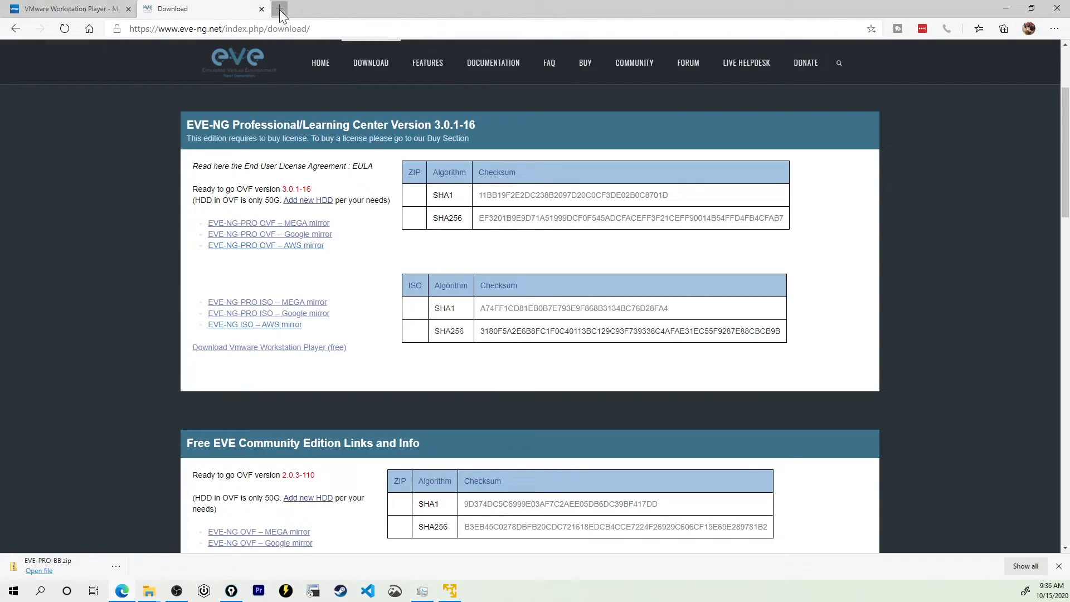
pyautogui.click(279, 9)
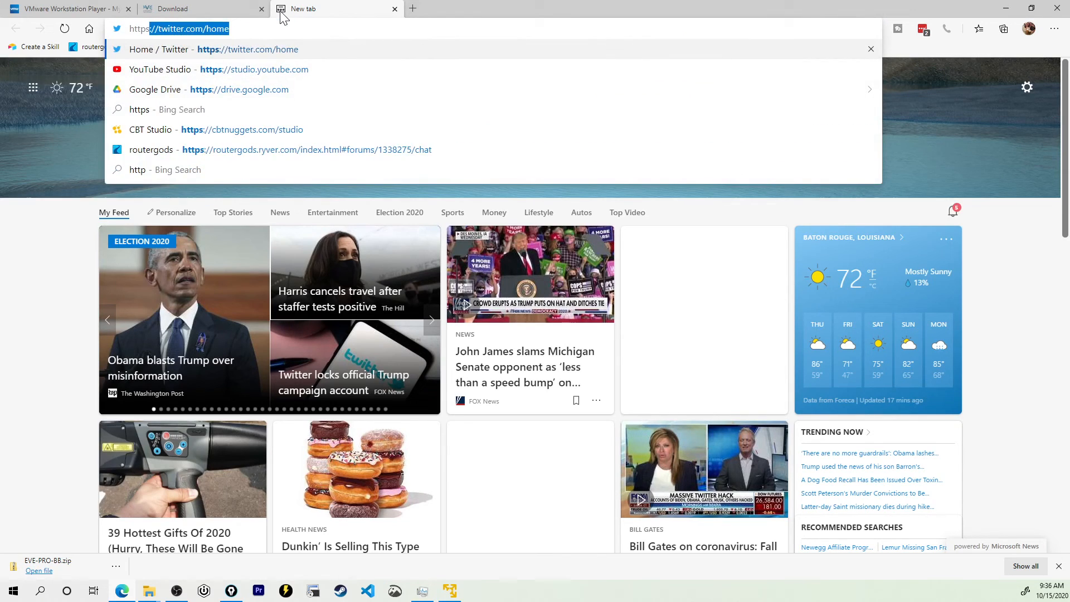
pyautogui.write('https://10.10.21')
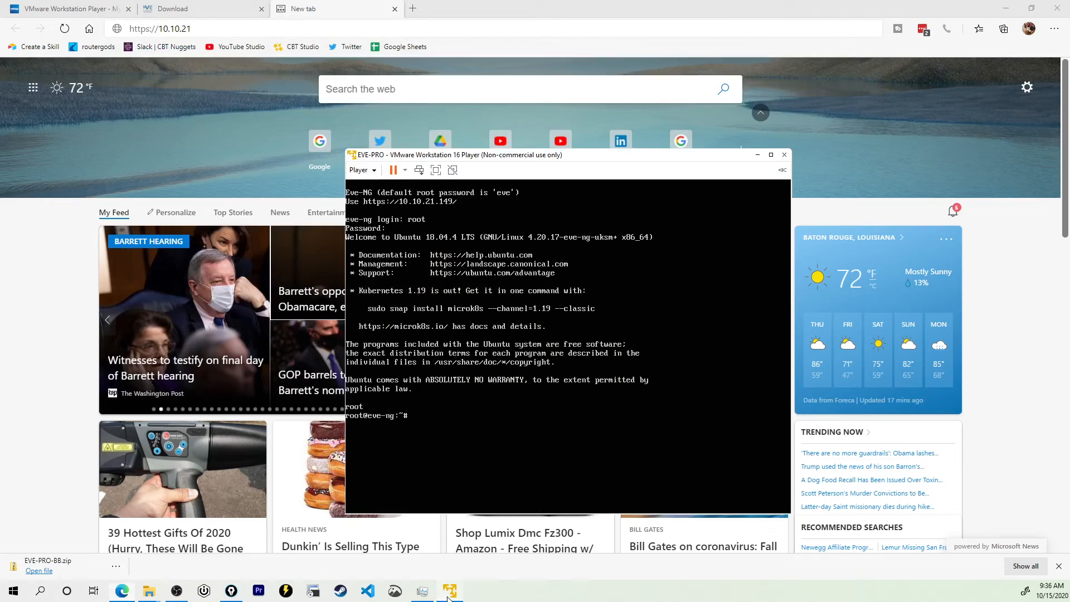
pyautogui.click(757, 155)
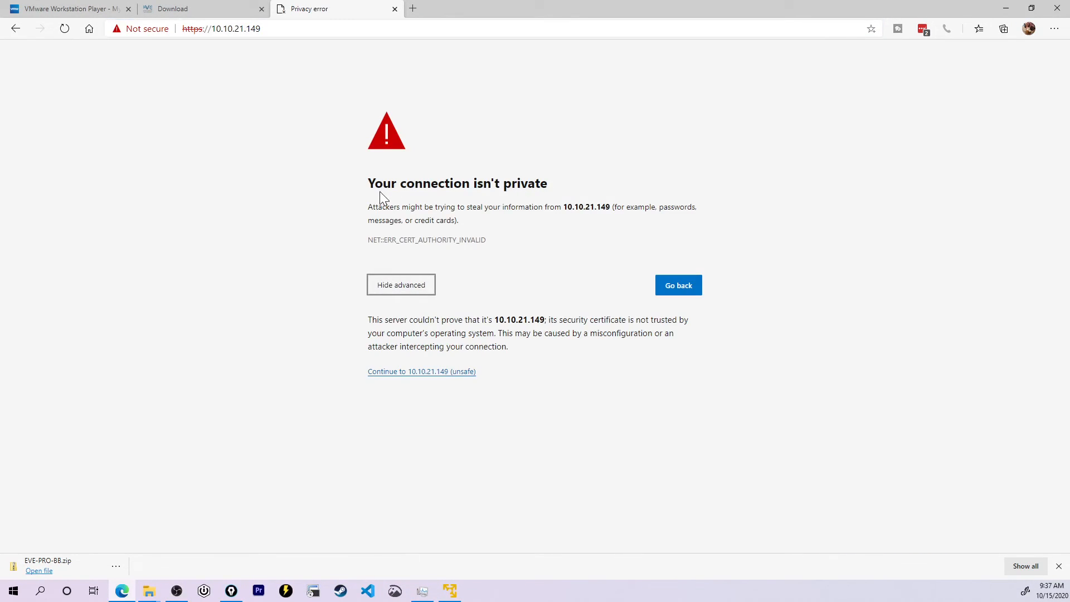
pyautogui.moveTo(142, 34)
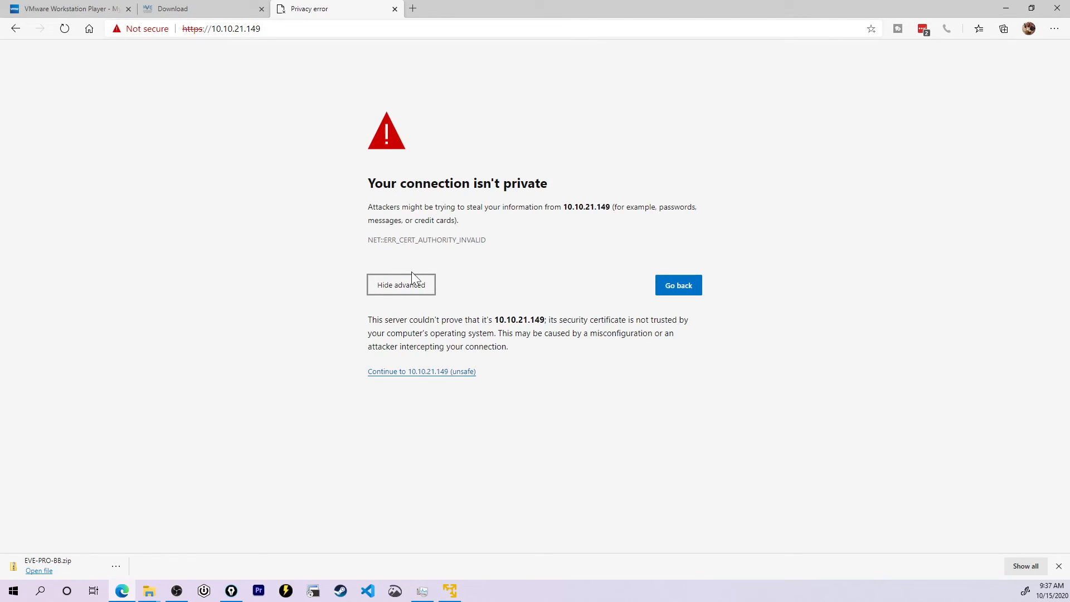
# Continue past the unsafe certificate warning for 10.10.21.149 to the EVE-NG sign-in page
pyautogui.click(422, 371)
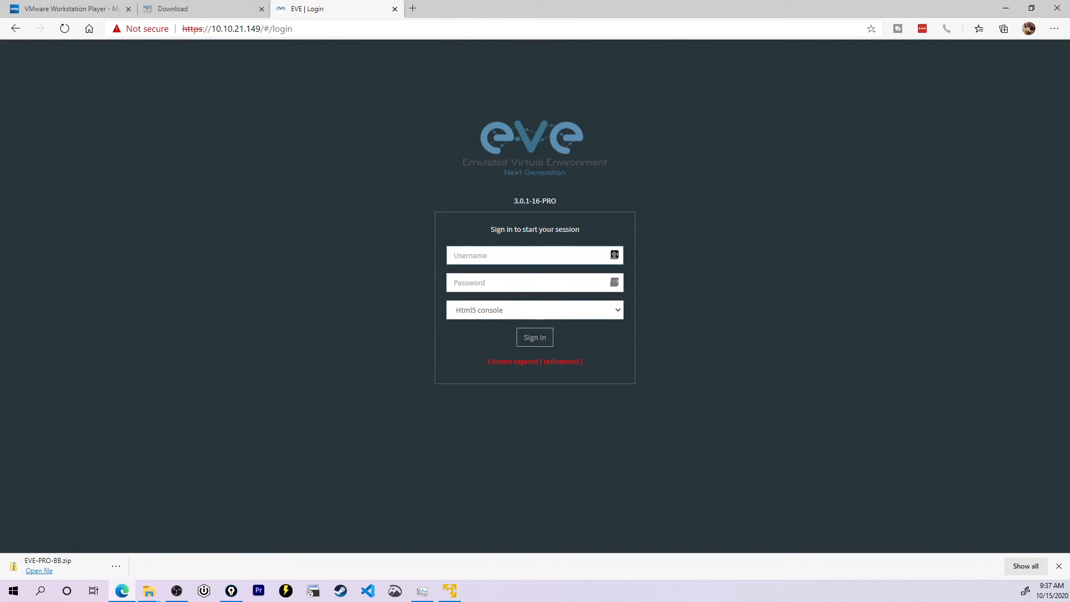
pyautogui.click(534, 255)
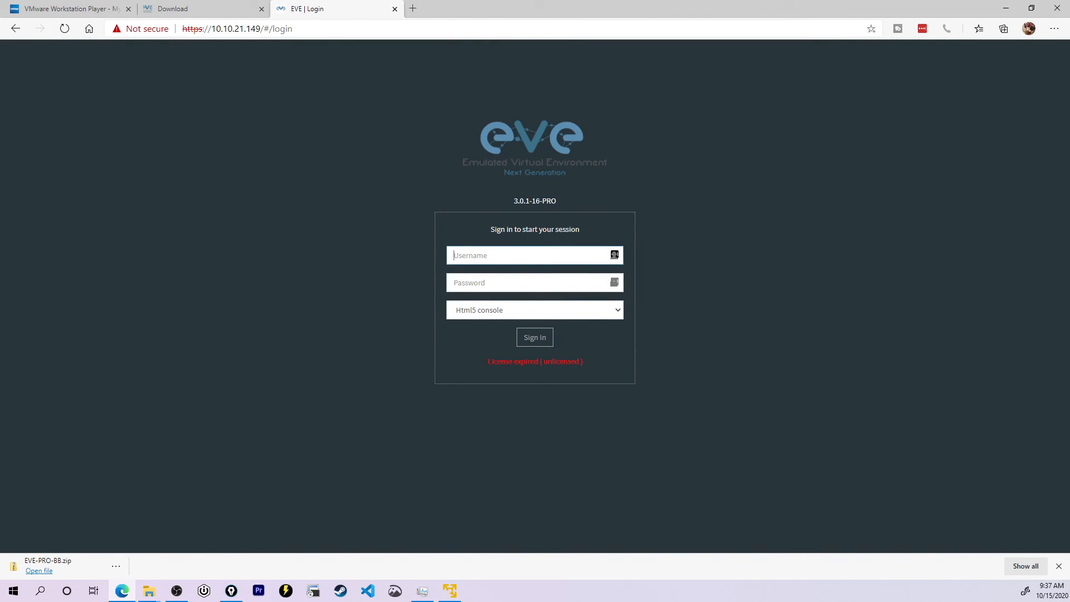
pyautogui.write('admin')
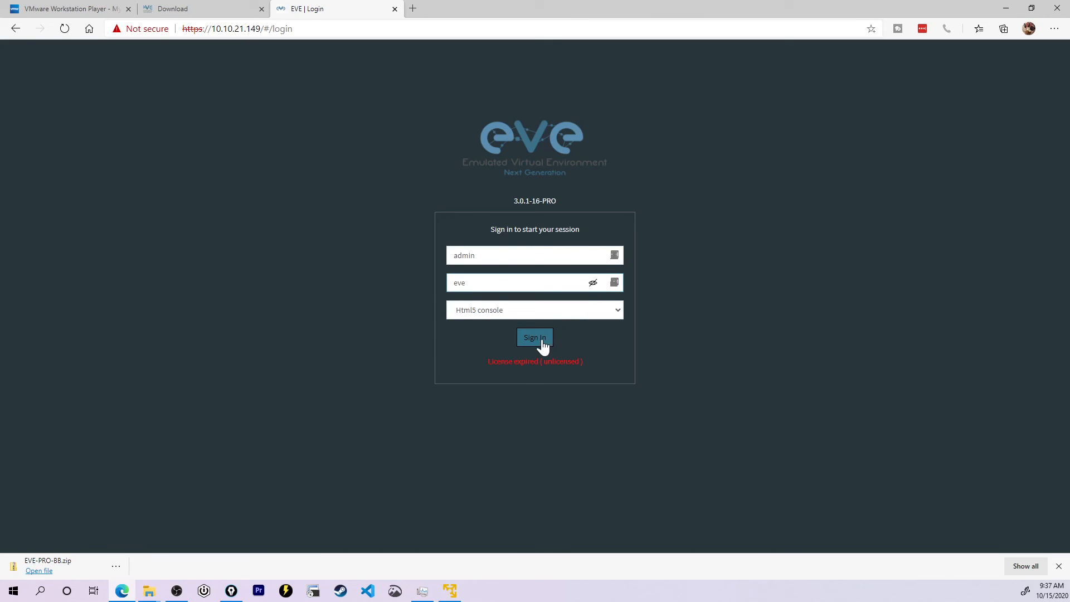
pyautogui.click(534, 337)
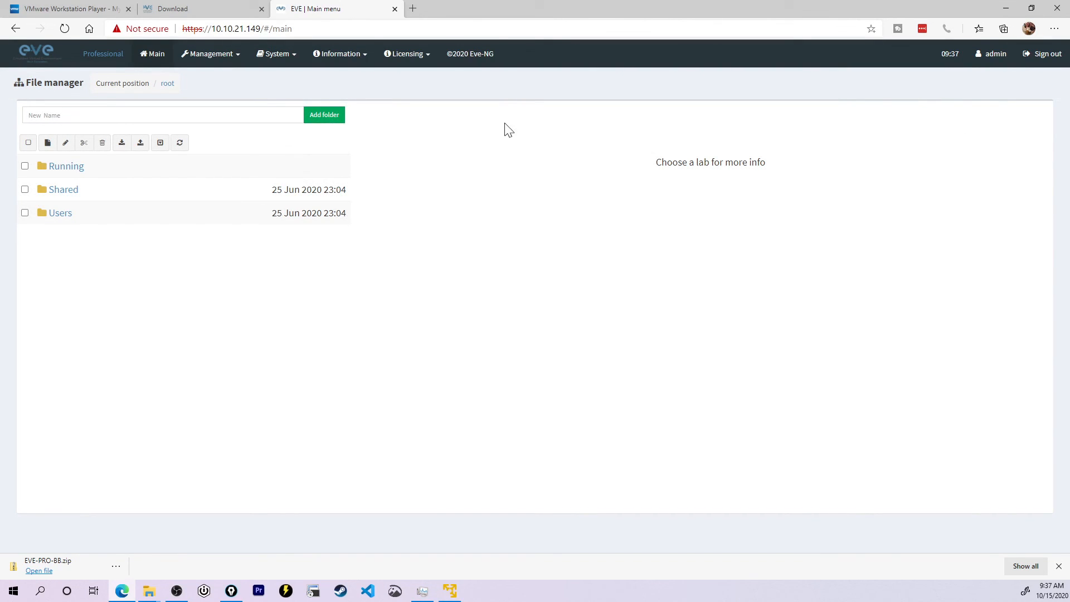
pyautogui.moveTo(502, 119)
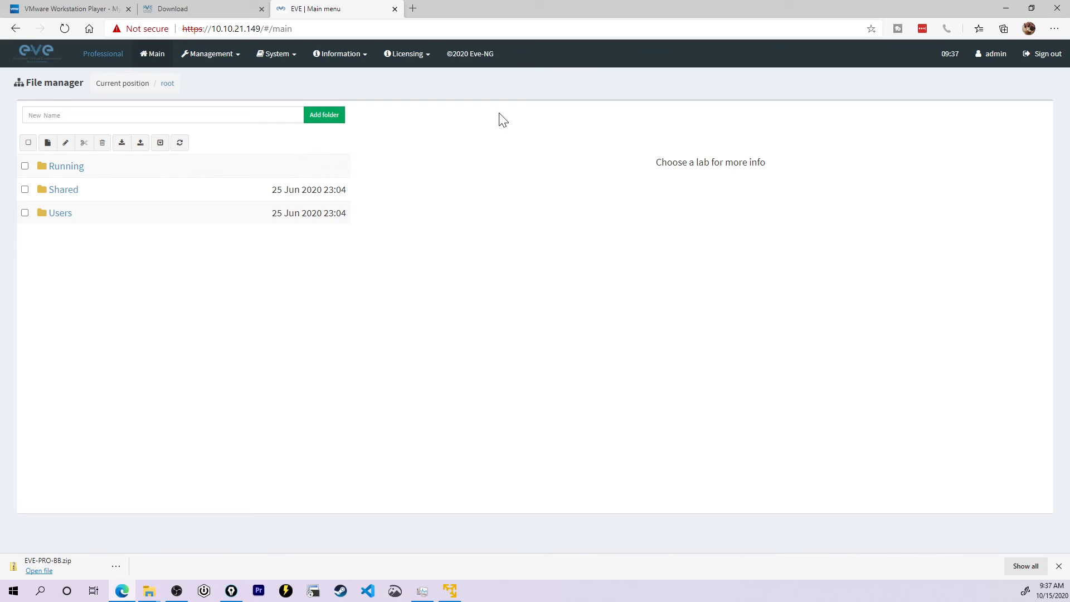